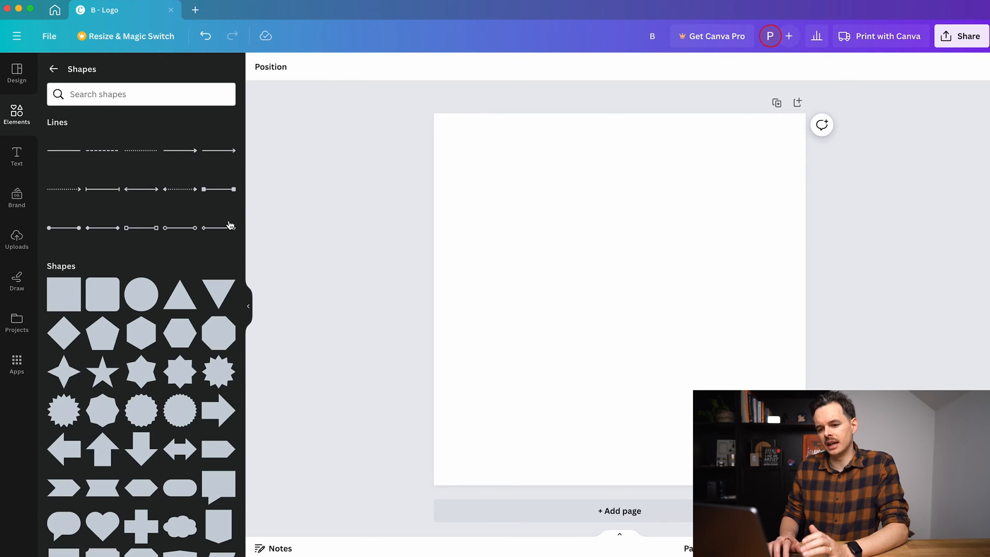
- Add a downward grey triangle and position an upward one beneath it on the page
{"action": "left_click", "coordinate": [220, 295]}
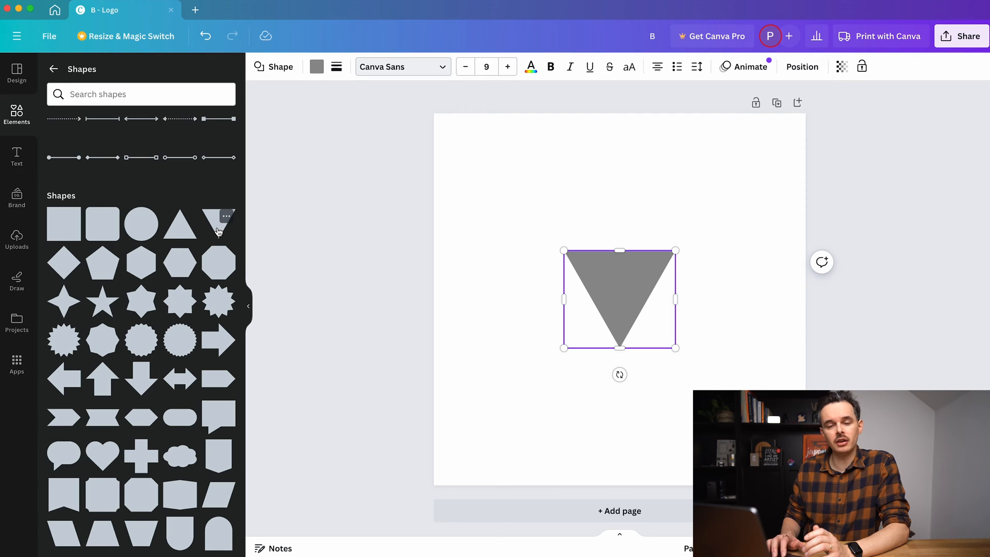
{"action": "mouse_move", "coordinate": [179, 234]}
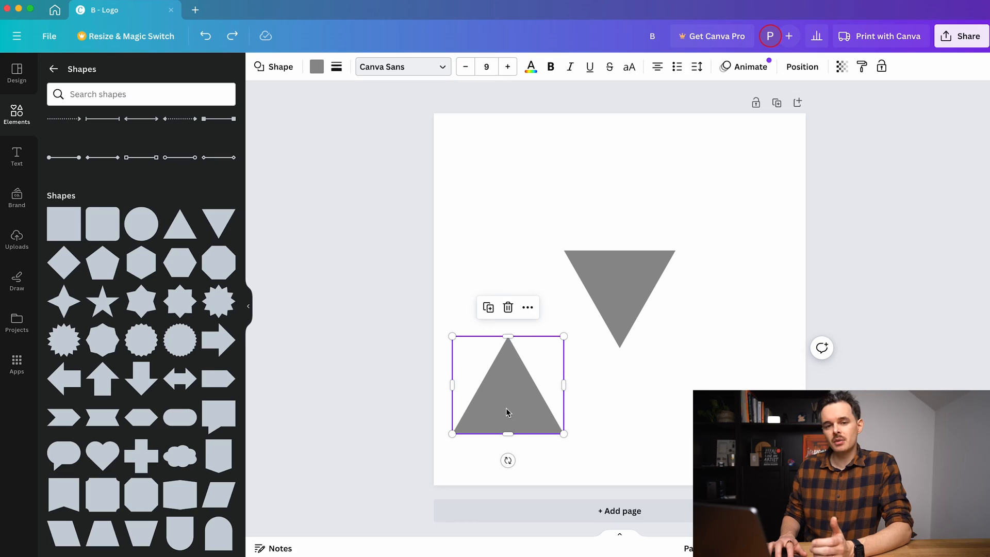
{"action": "left_click_drag", "start_coordinate": [508, 385], "coordinate": [598, 361]}
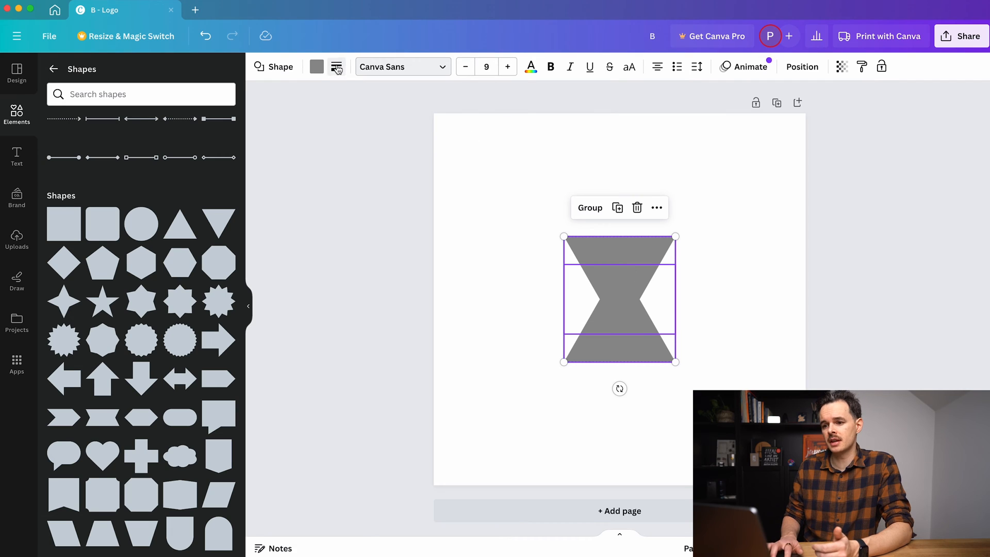
- Round the grouped triangles' corners and give them thick black outlines via Border style
{"action": "left_click", "coordinate": [336, 66]}
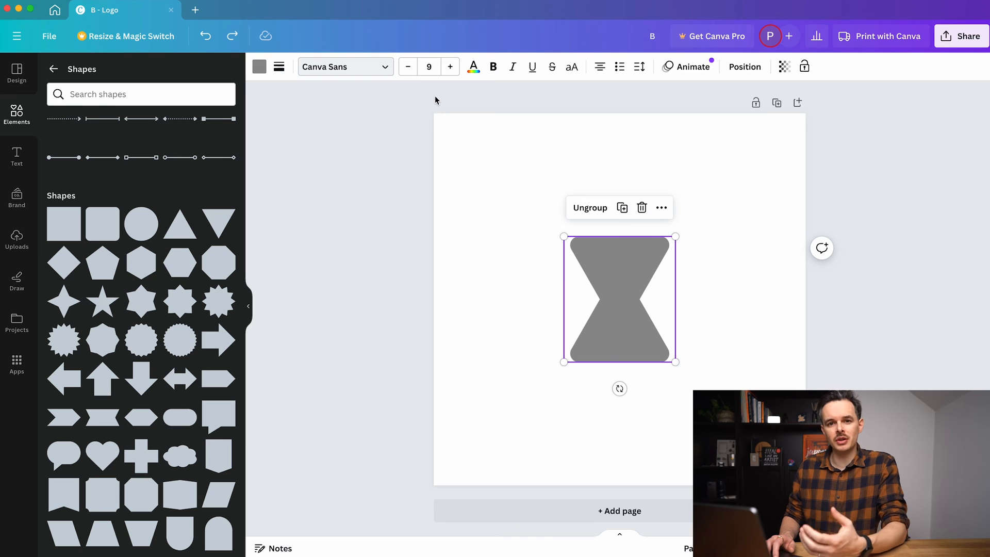
{"action": "mouse_move", "coordinate": [402, 84]}
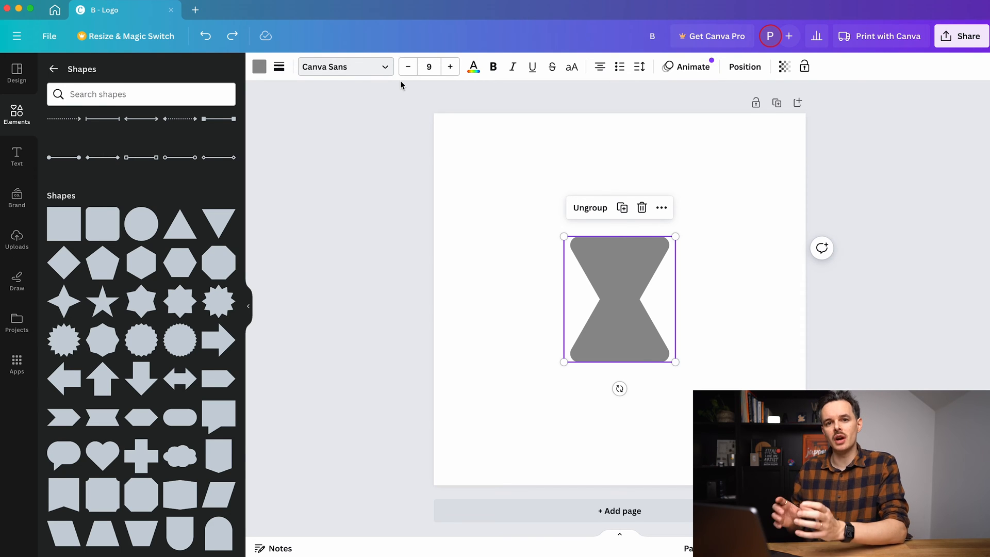
{"action": "left_click", "coordinate": [279, 66]}
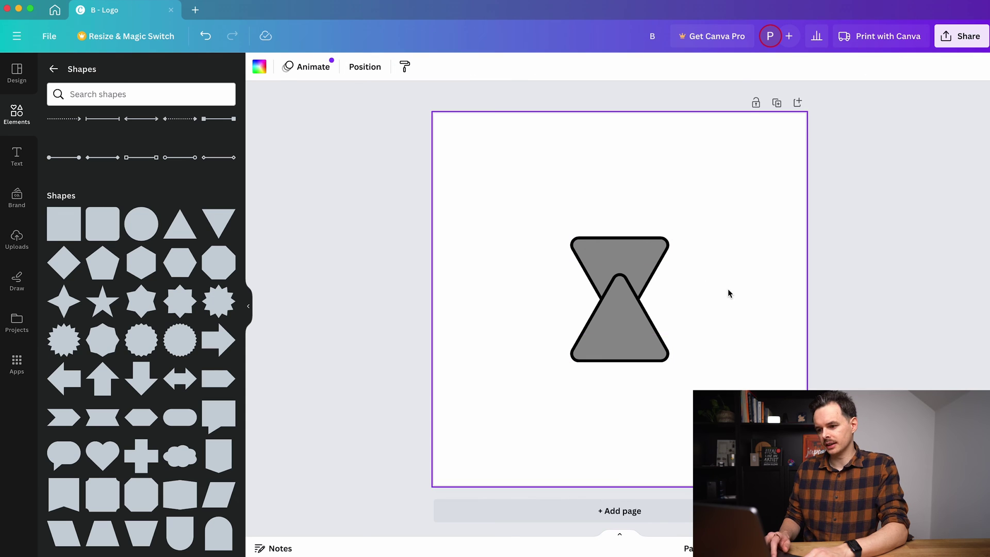
- Cover the inner crossing outlines with a borderless duplicate triangle resized over the hourglass top
{"action": "left_click", "coordinate": [619, 266]}
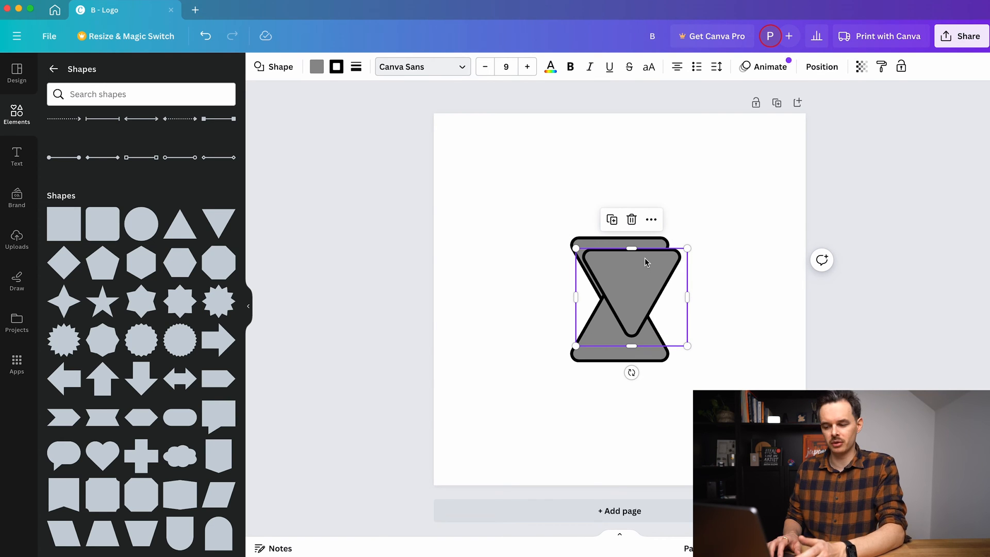
{"action": "left_click", "coordinate": [336, 66]}
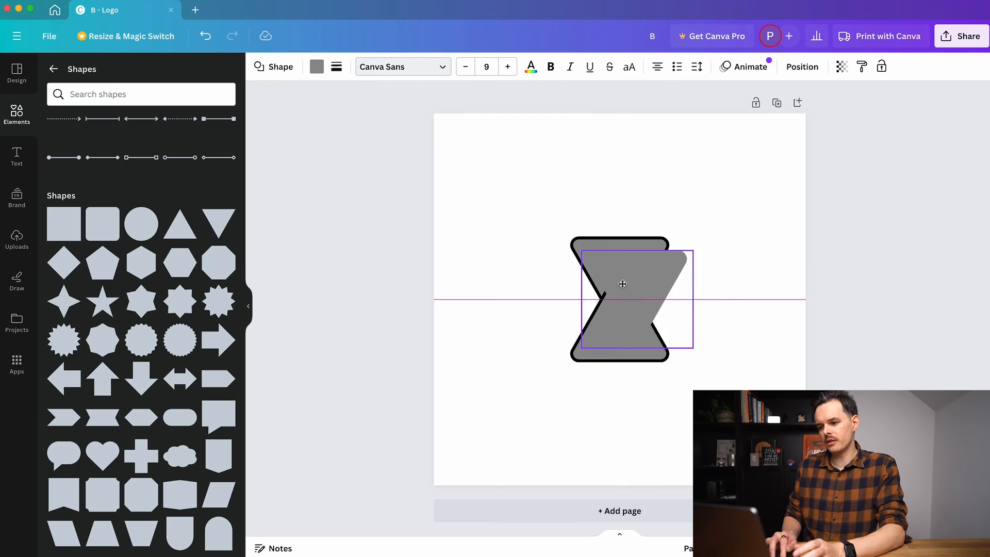
{"action": "left_click_drag", "start_coordinate": [622, 284], "coordinate": [618, 301]}
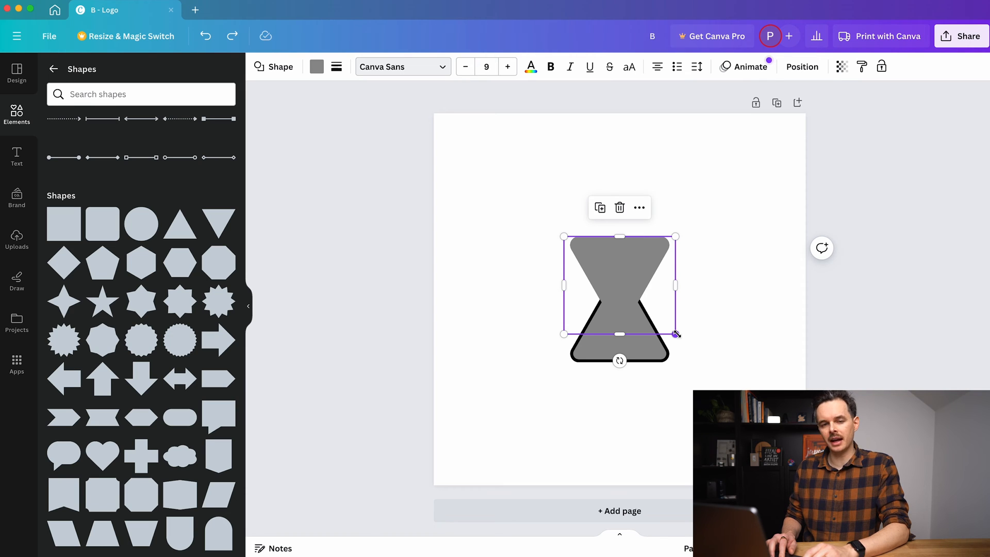
{"action": "left_click_drag", "start_coordinate": [675, 333], "coordinate": [675, 333]}
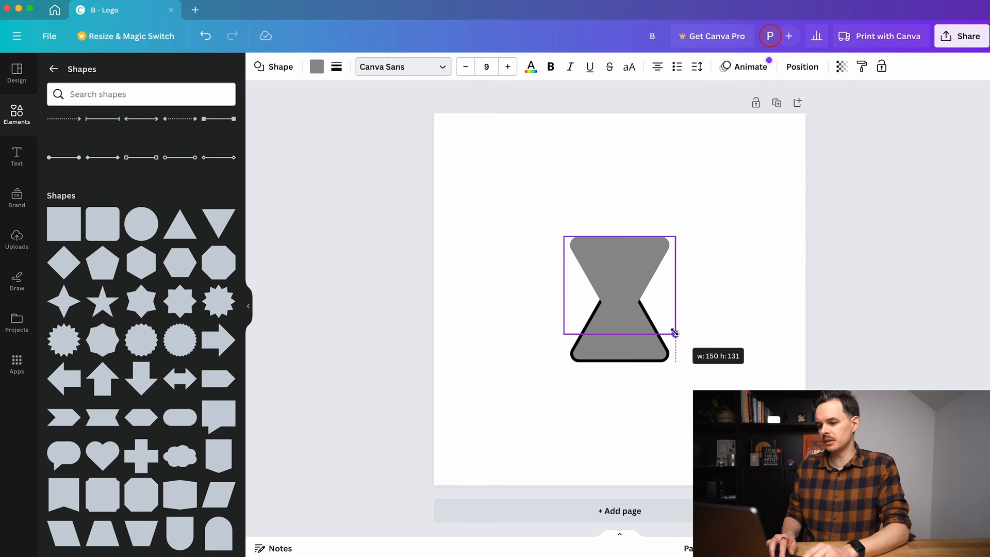
{"action": "left_click_drag", "start_coordinate": [675, 333], "coordinate": [669, 328]}
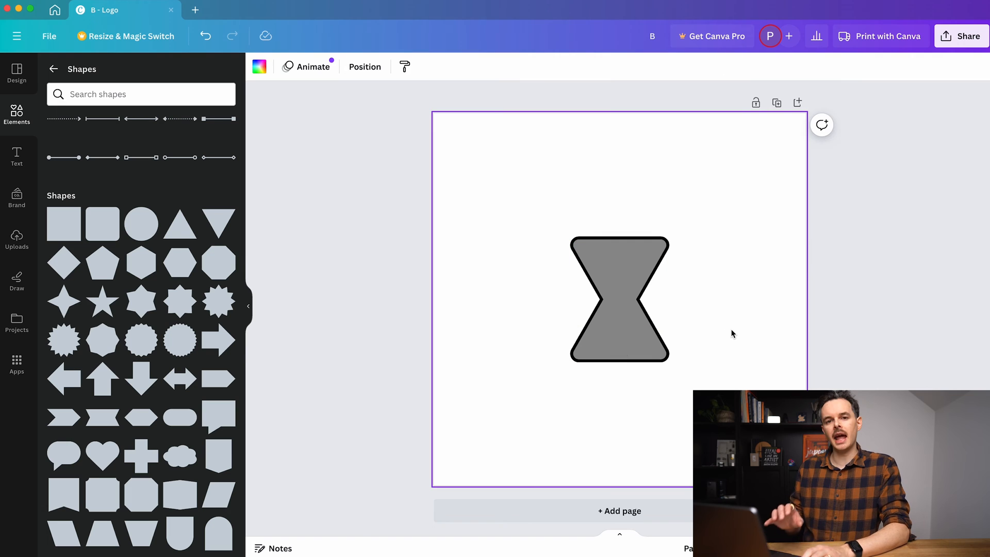
{"action": "mouse_move", "coordinate": [775, 292]}
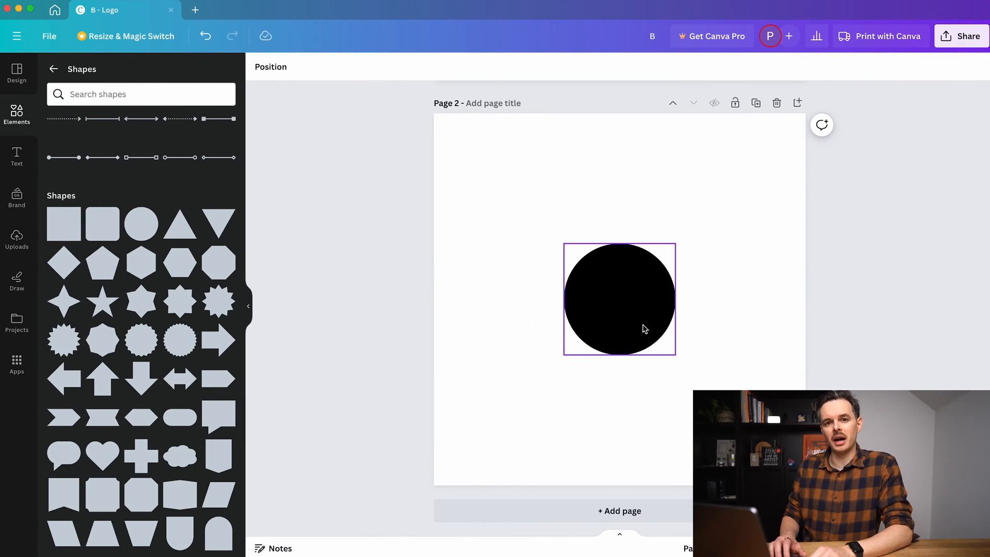
{"action": "mouse_move", "coordinate": [617, 319]}
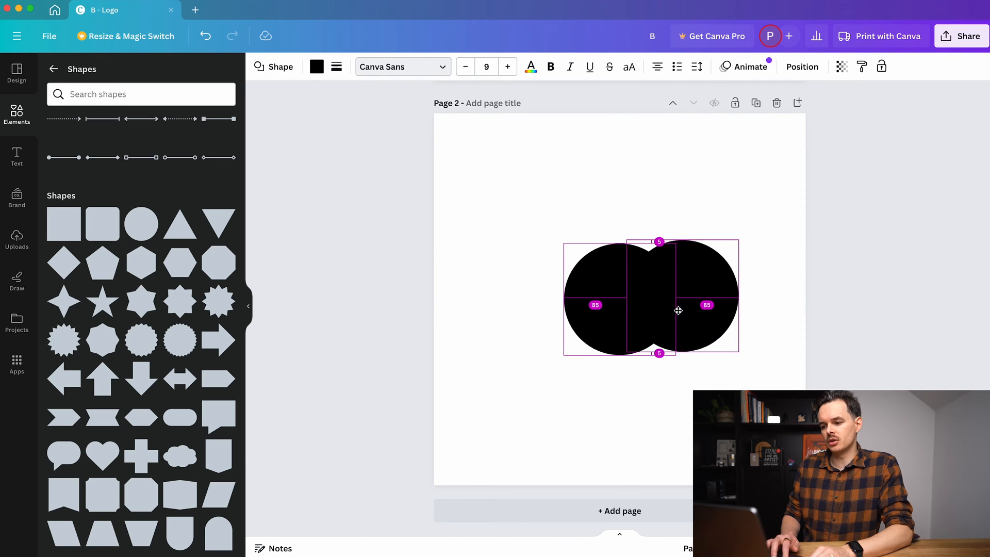
- Place a duplicate circle offset over the black one and colour it white
{"action": "left_click", "coordinate": [753, 168]}
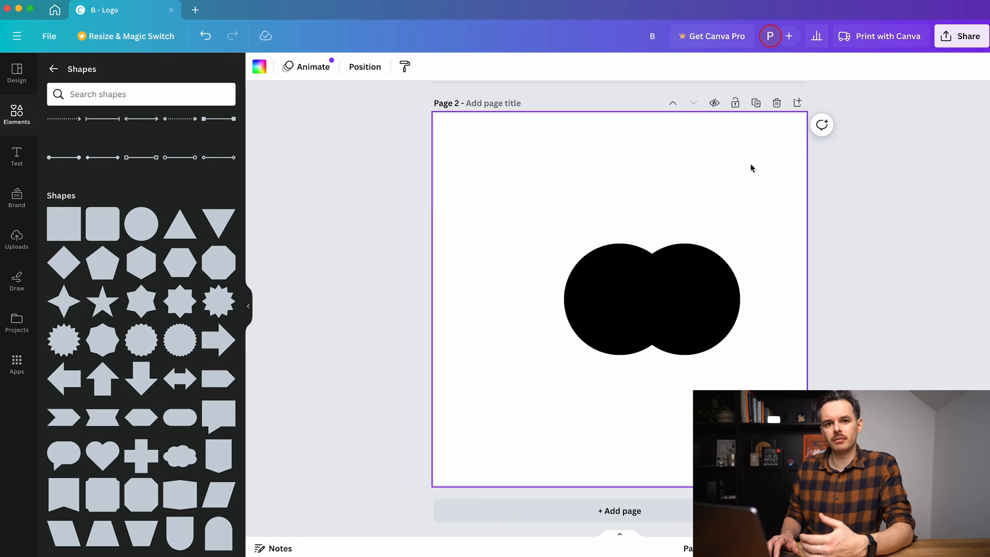
{"action": "mouse_move", "coordinate": [740, 194]}
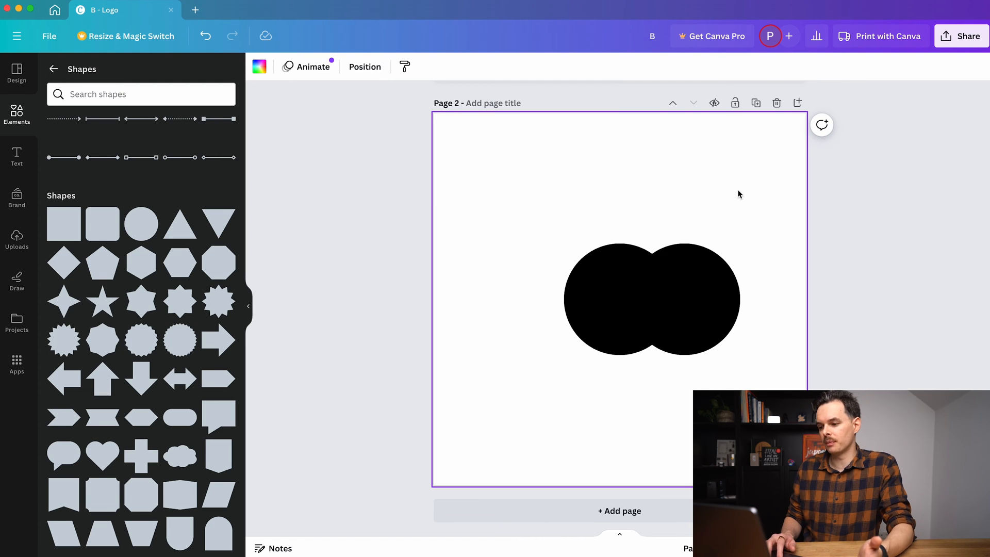
{"action": "mouse_move", "coordinate": [719, 229]}
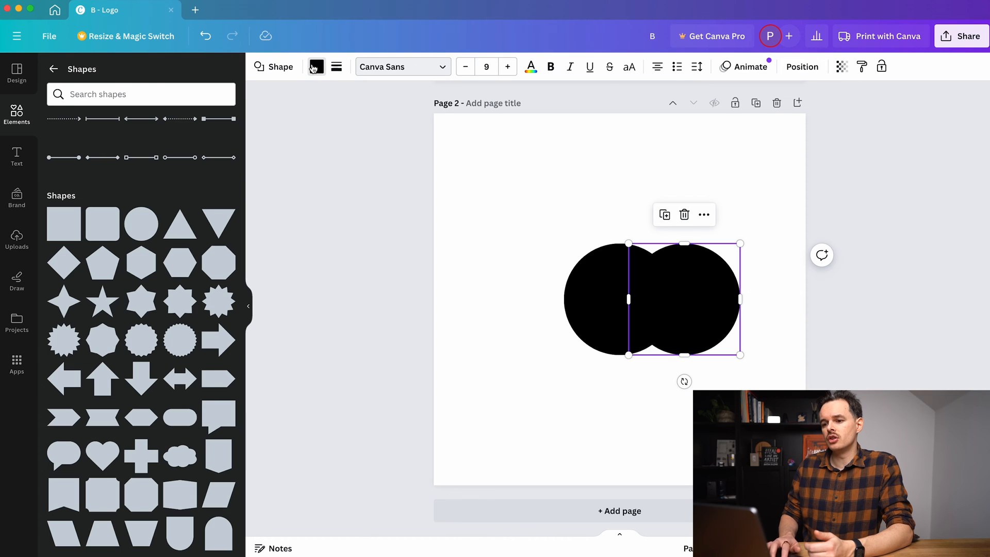
{"action": "left_click", "coordinate": [315, 66]}
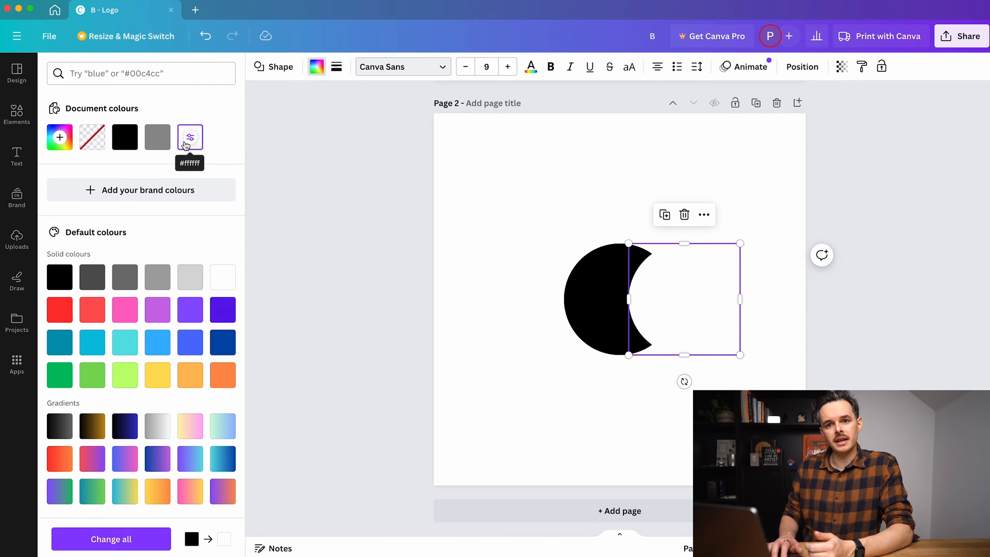
{"action": "left_click", "coordinate": [583, 418]}
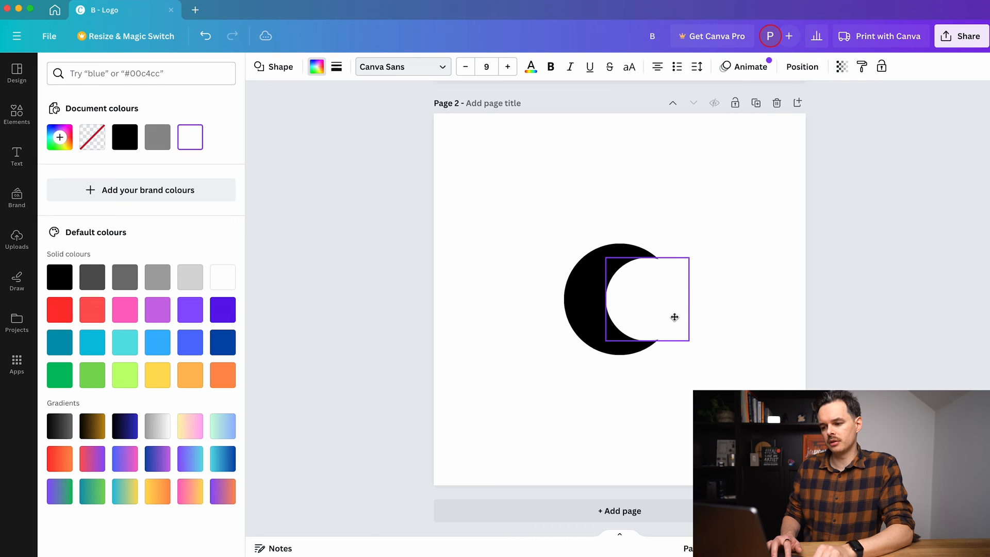
{"action": "left_click", "coordinate": [753, 322]}
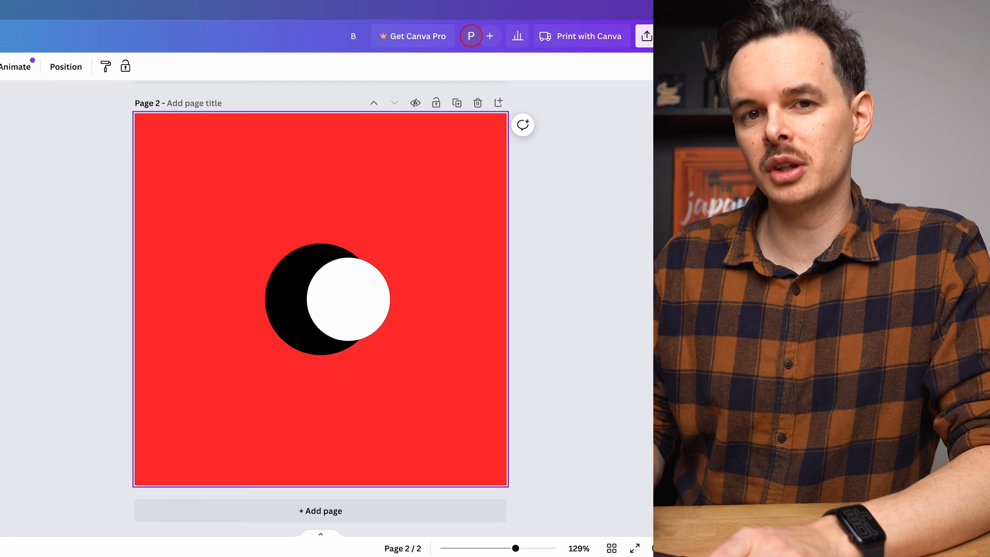
- Colour the covering circle red to match the background, leaving a black crescent
{"action": "left_click", "coordinate": [347, 299]}
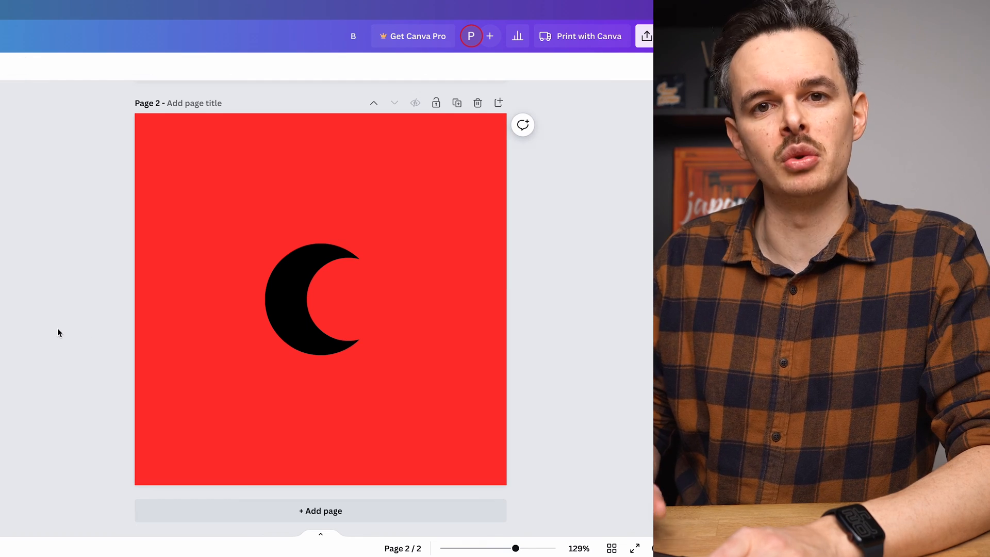
{"action": "left_click", "coordinate": [319, 511]}
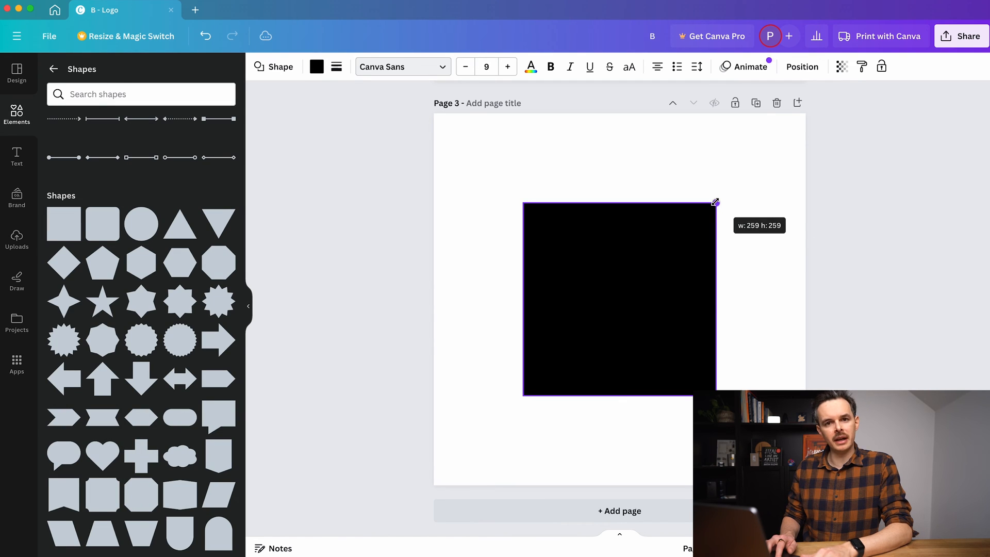
- Enlarge the black square and turn the inner shape into an unfilled thick-bordered ring
{"action": "left_click", "coordinate": [141, 224]}
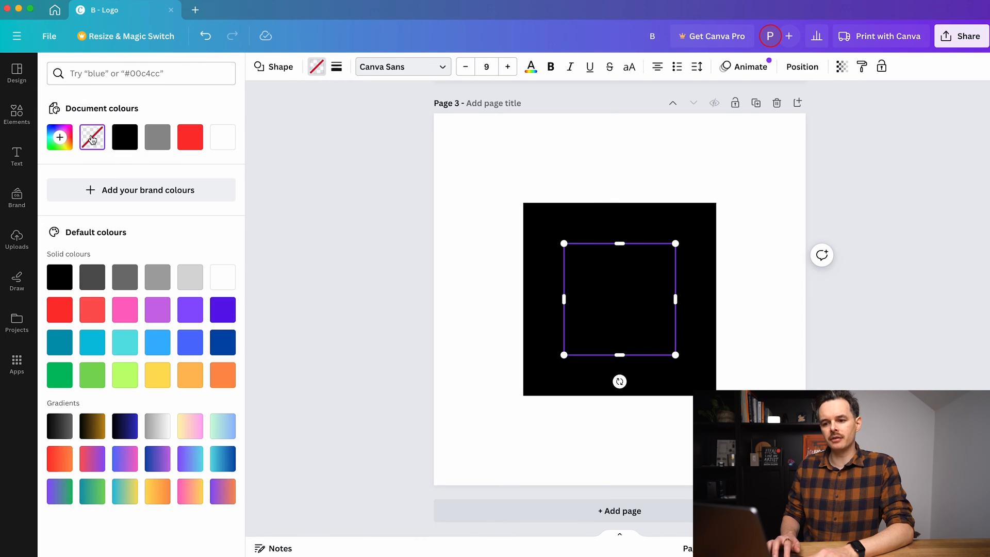
{"action": "left_click", "coordinate": [336, 66]}
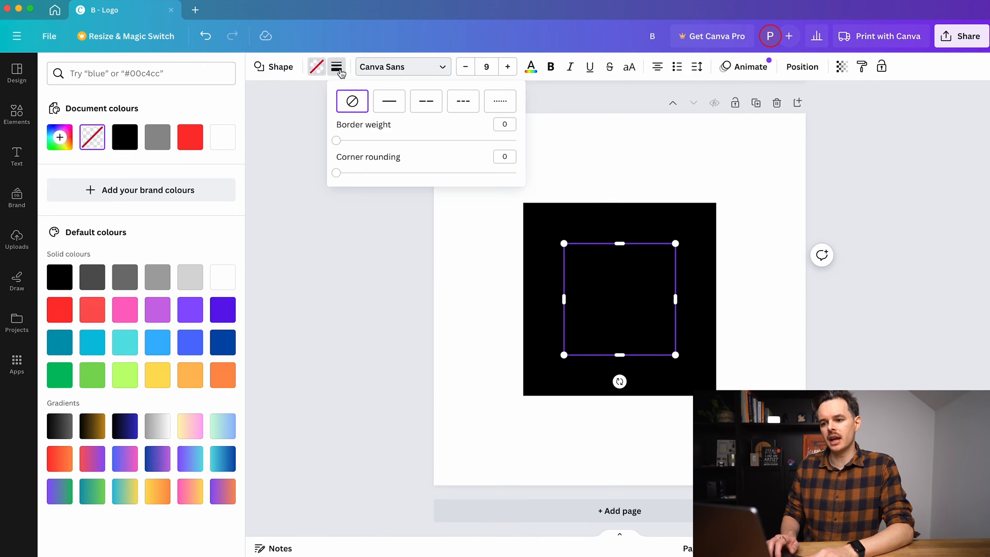
{"action": "left_click_drag", "start_coordinate": [336, 141], "coordinate": [392, 141]}
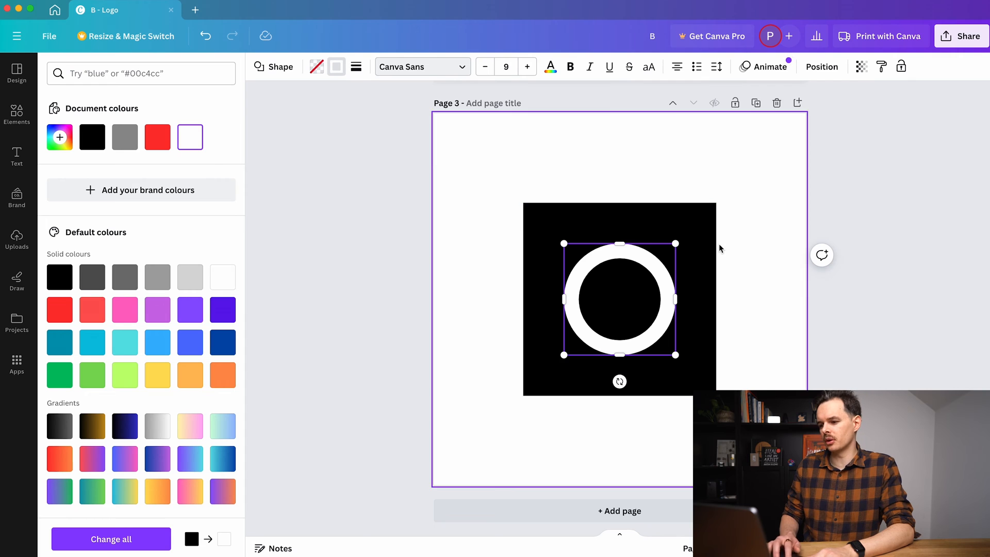
- Scale the white ring and black shape so the arches form a lens band across the square
{"action": "left_click_drag", "start_coordinate": [675, 243], "coordinate": [707, 214]}
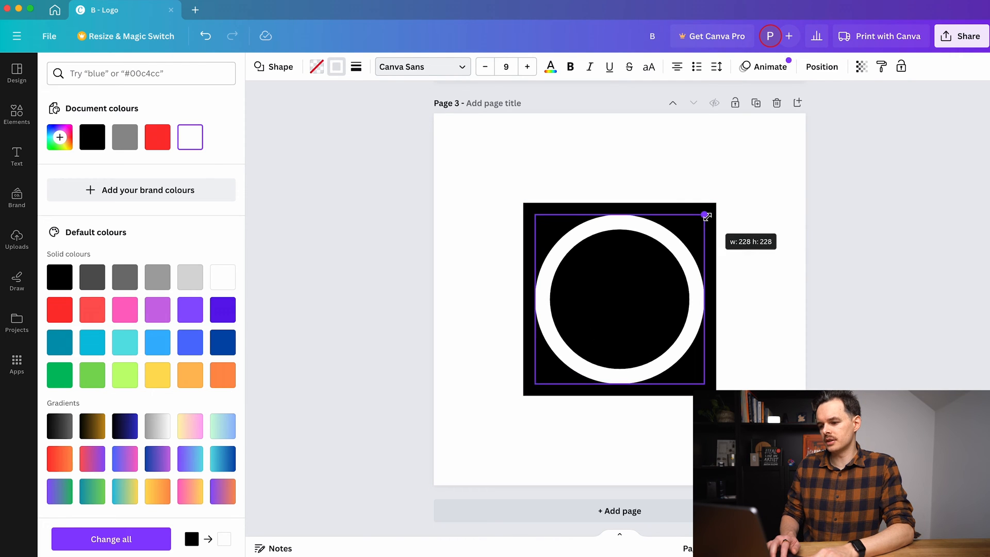
{"action": "left_click_drag", "start_coordinate": [705, 215], "coordinate": [748, 171]}
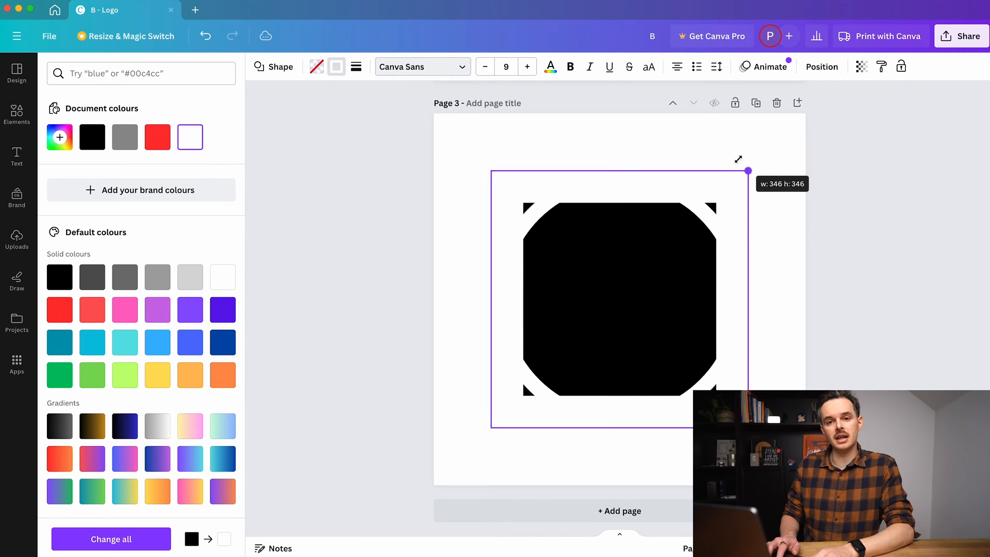
{"action": "left_click_drag", "start_coordinate": [748, 170], "coordinate": [764, 153]}
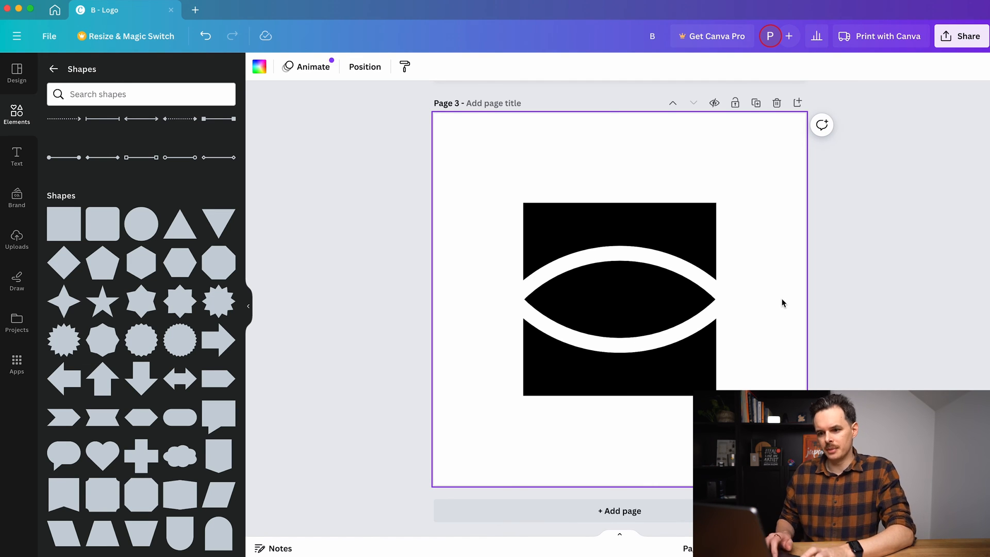
{"action": "mouse_move", "coordinate": [309, 232]}
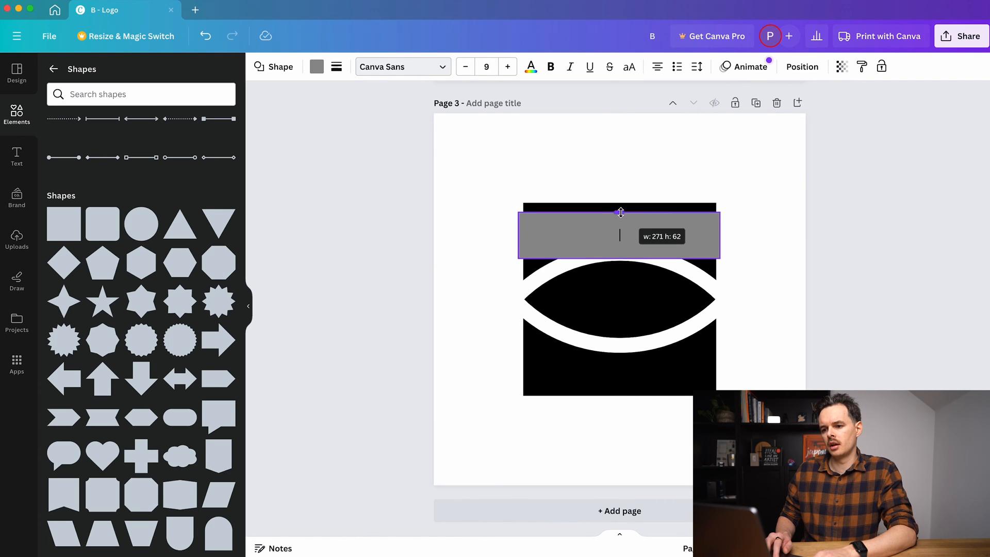
- Colour the covering rectangle white so it erases the top of the black square
{"action": "left_click", "coordinate": [317, 67]}
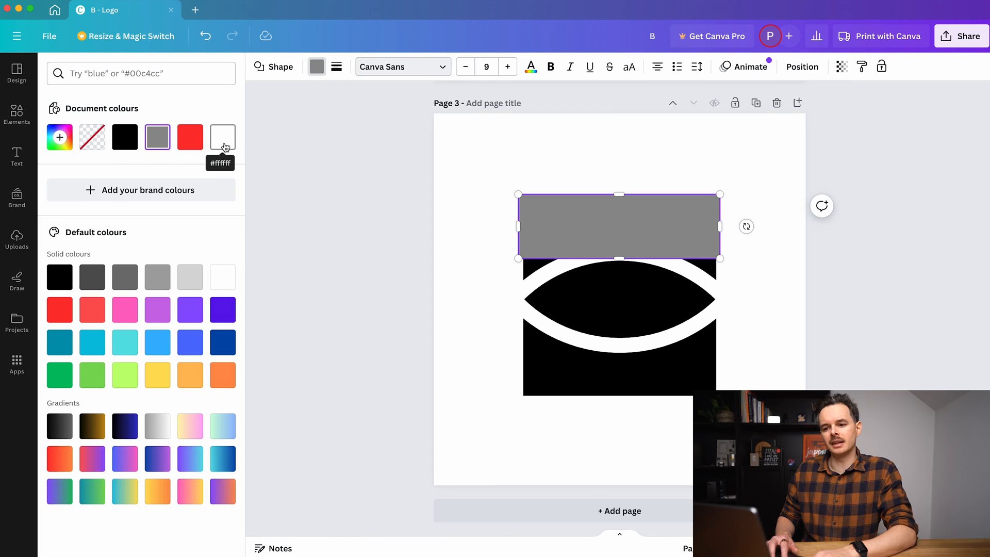
{"action": "left_click", "coordinate": [222, 137]}
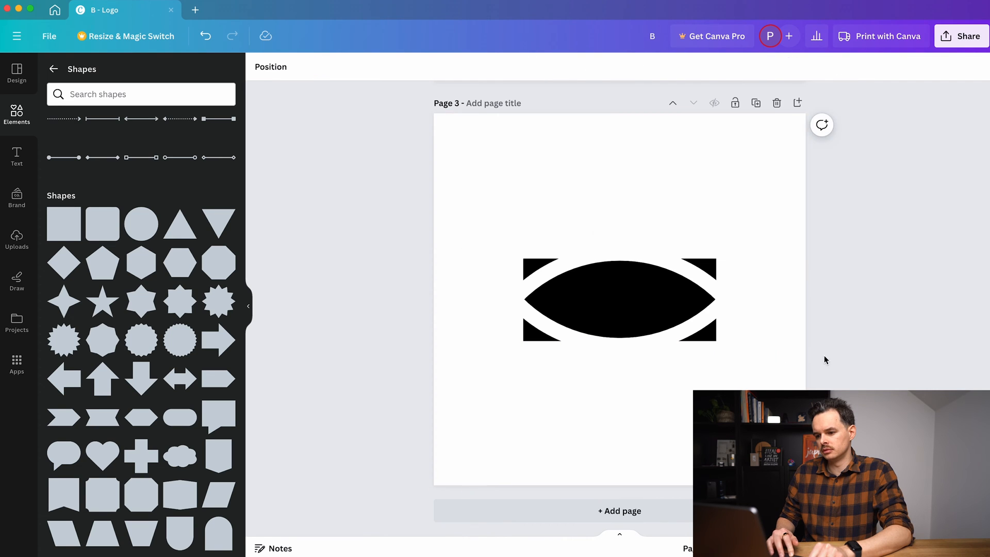
{"action": "left_click", "coordinate": [619, 304]}
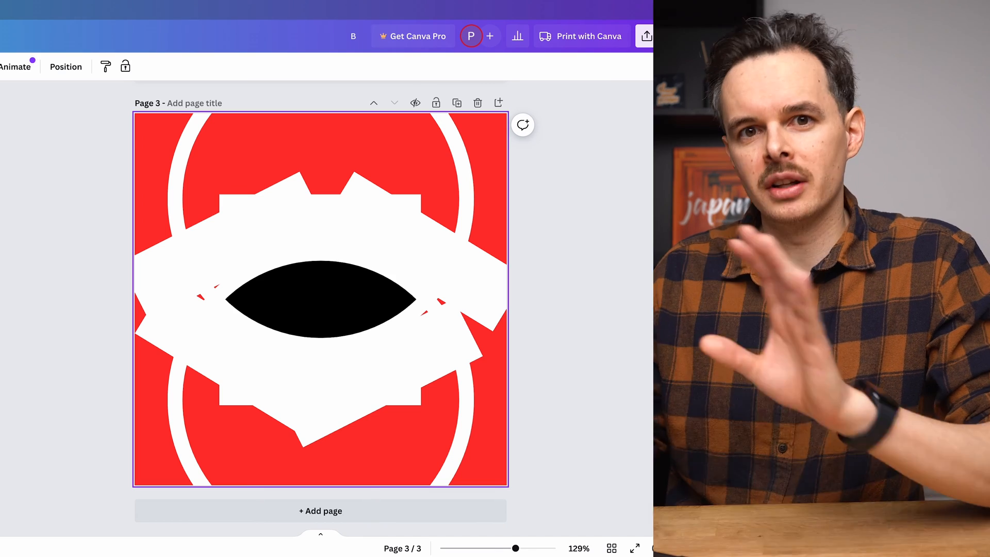
- Add a fourth page holding a solid red arch shape
{"action": "left_click", "coordinate": [319, 510]}
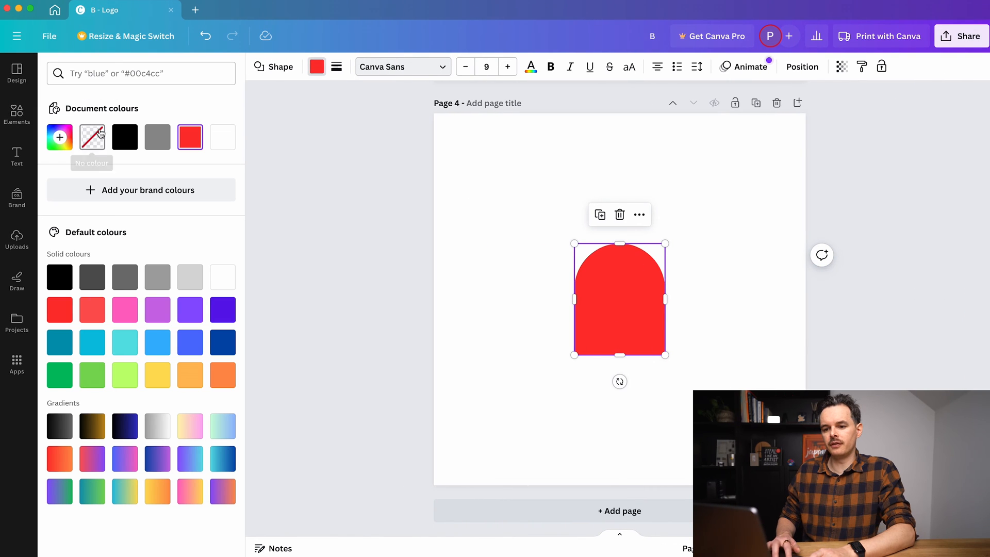
- Set the arch to No colour fill with a solid border of weight 20
{"action": "left_click", "coordinate": [92, 136]}
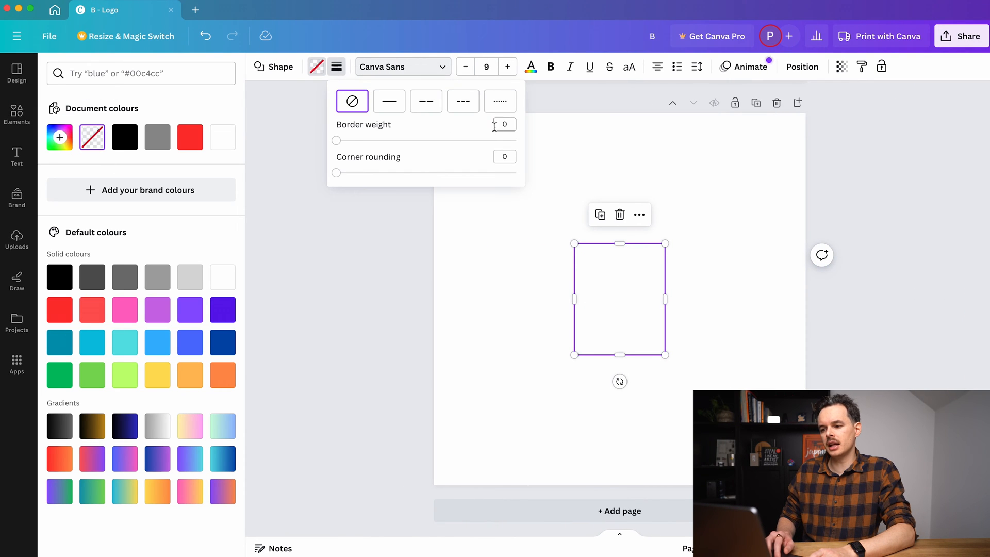
{"action": "type", "text": "20"}
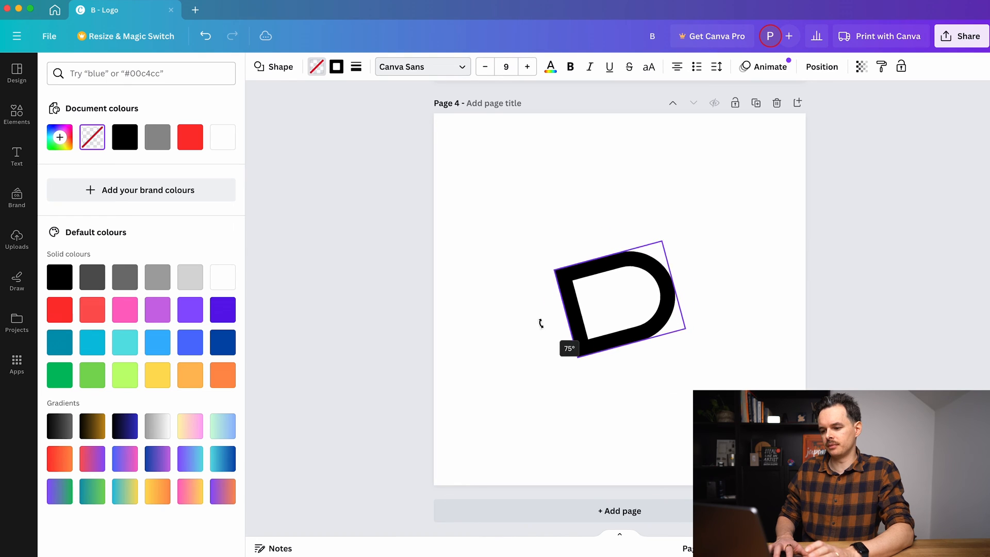
- Rotate the arch outline 90° onto its side so it reads as a D
{"action": "left_click_drag", "start_coordinate": [541, 321], "coordinate": [533, 303]}
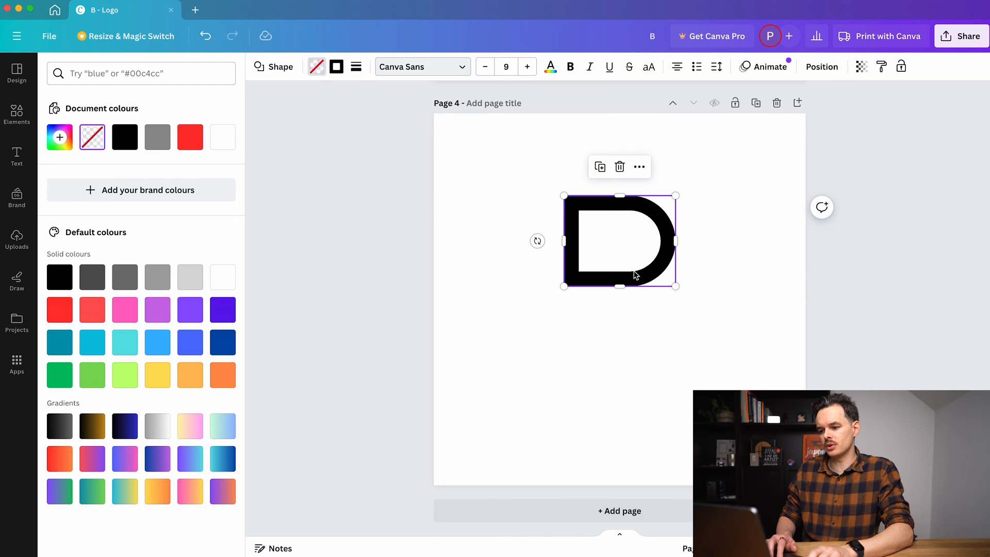
{"action": "left_click", "coordinate": [634, 373]}
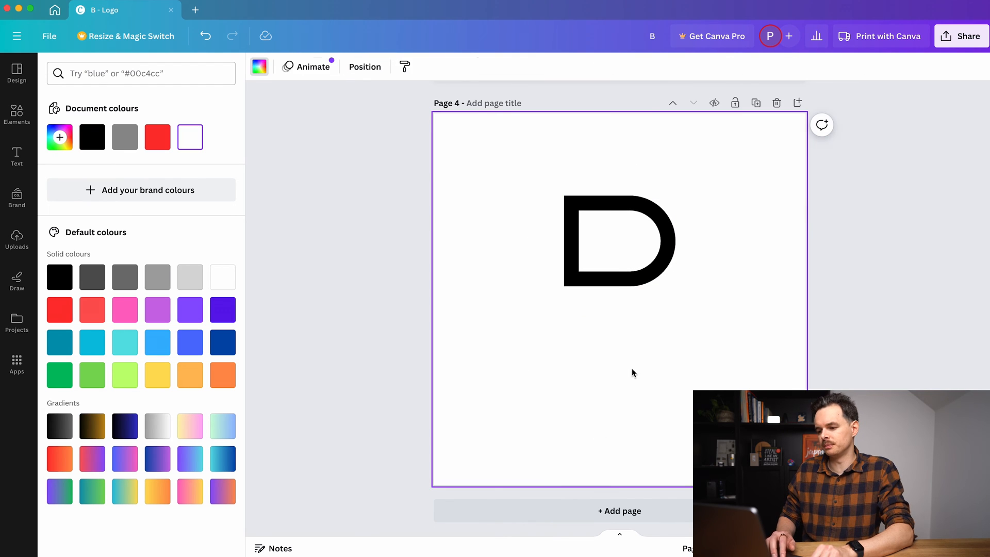
- Duplicate the D and snap the copy directly below it to form a B
{"action": "left_click", "coordinate": [619, 241]}
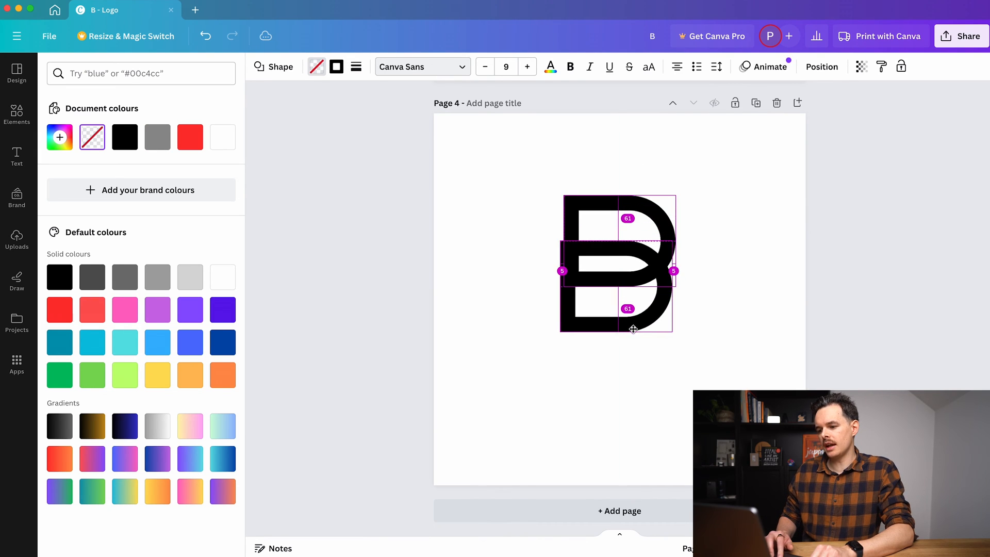
{"action": "left_click", "coordinate": [710, 359]}
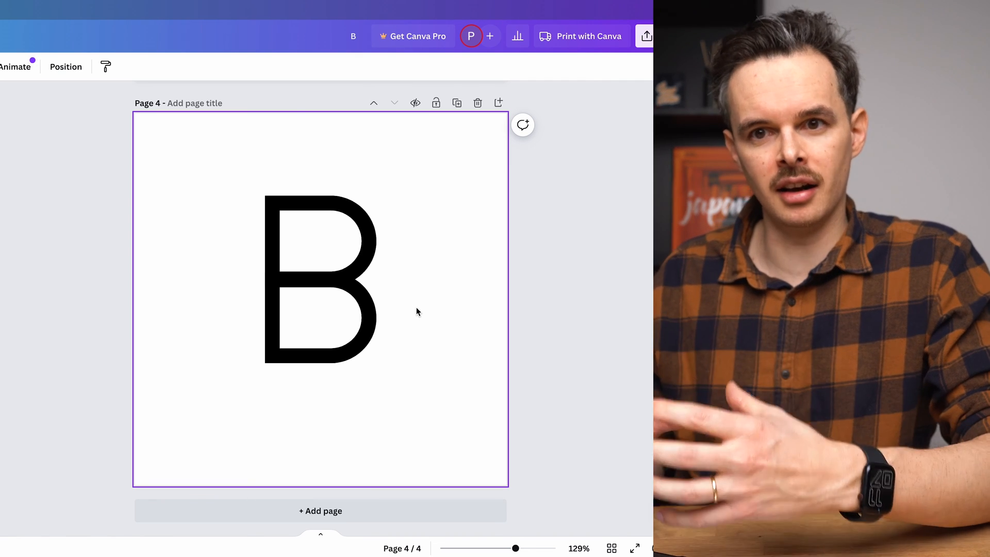
{"action": "mouse_move", "coordinate": [426, 380]}
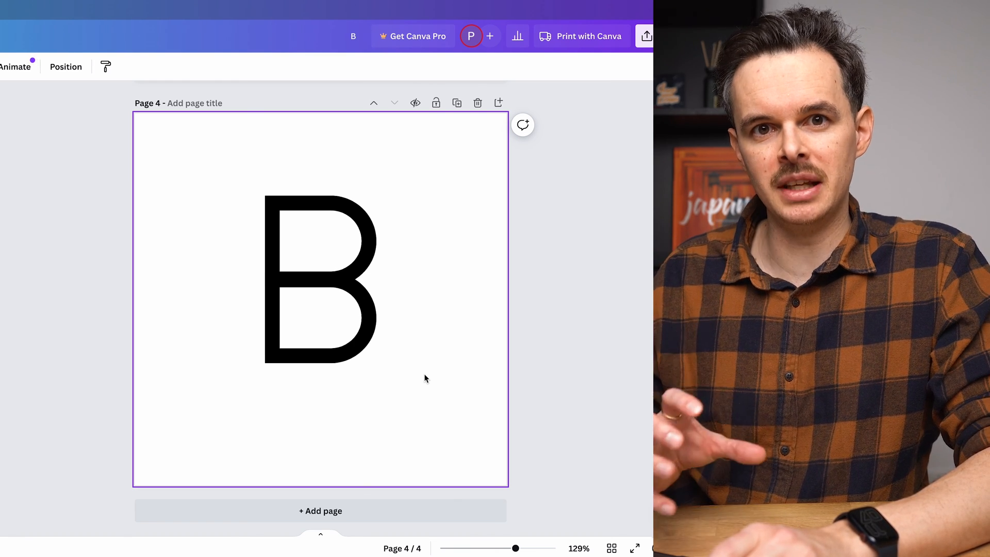
- Enlarge the lower D so the B's bottom bowl is wider and overlaps the top D, then deselect
{"action": "left_click", "coordinate": [320, 284]}
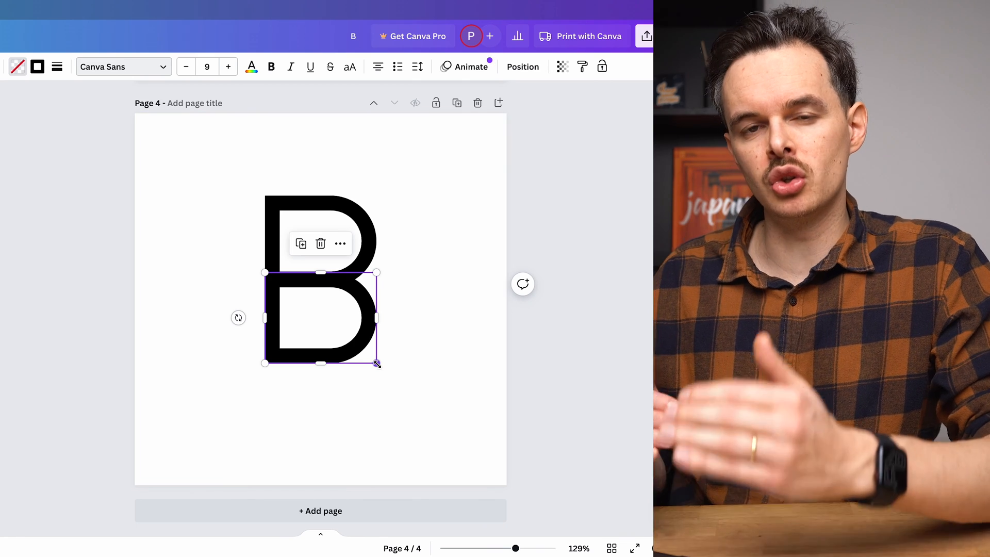
{"action": "left_click_drag", "start_coordinate": [377, 363], "coordinate": [422, 399]}
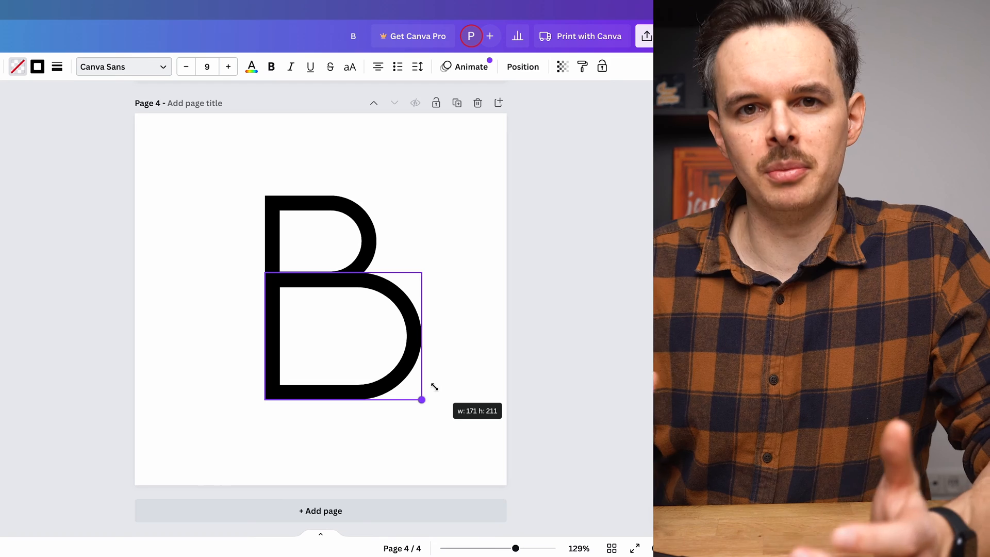
{"action": "left_click_drag", "start_coordinate": [422, 400], "coordinate": [412, 393]}
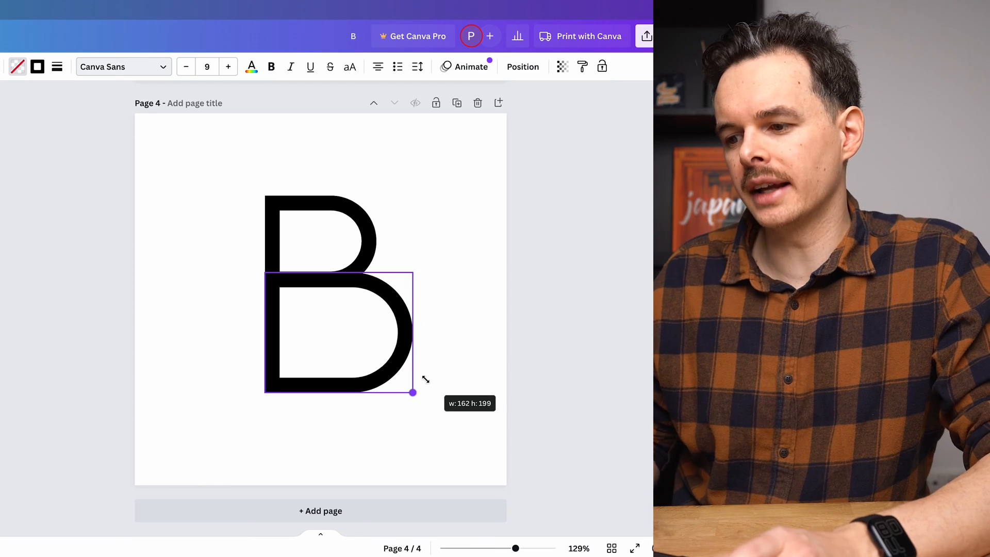
{"action": "left_click_drag", "start_coordinate": [412, 393], "coordinate": [409, 389]}
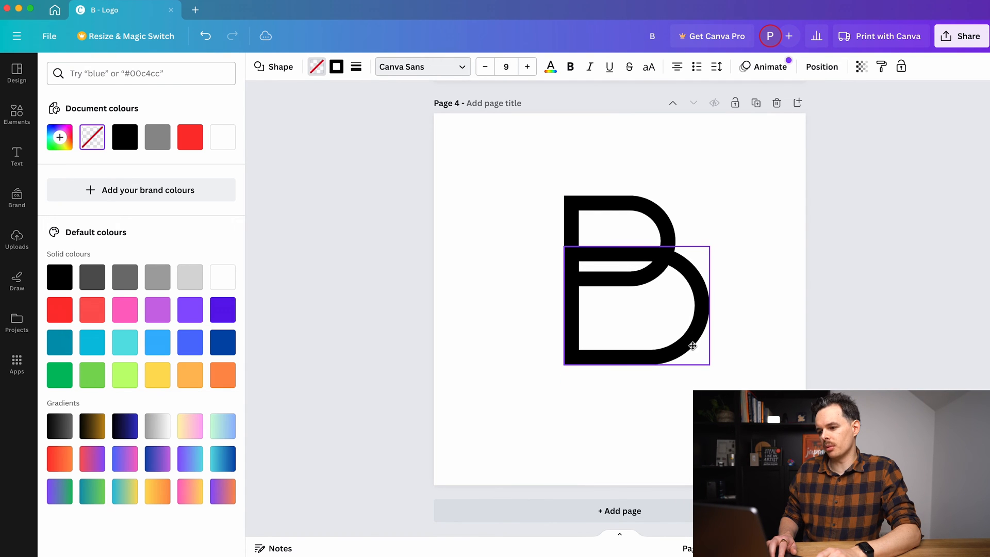
{"action": "left_click", "coordinate": [751, 353]}
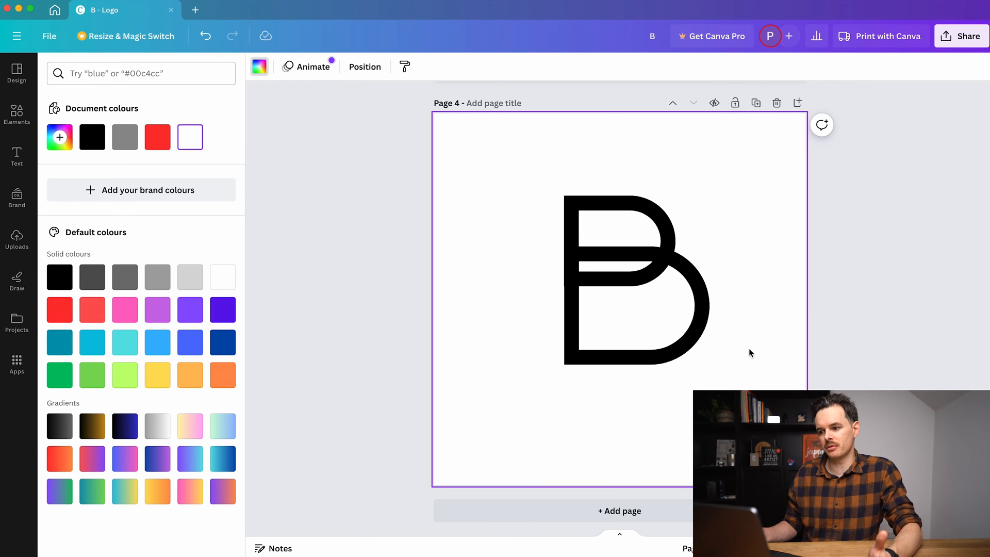
{"action": "mouse_move", "coordinate": [747, 351]}
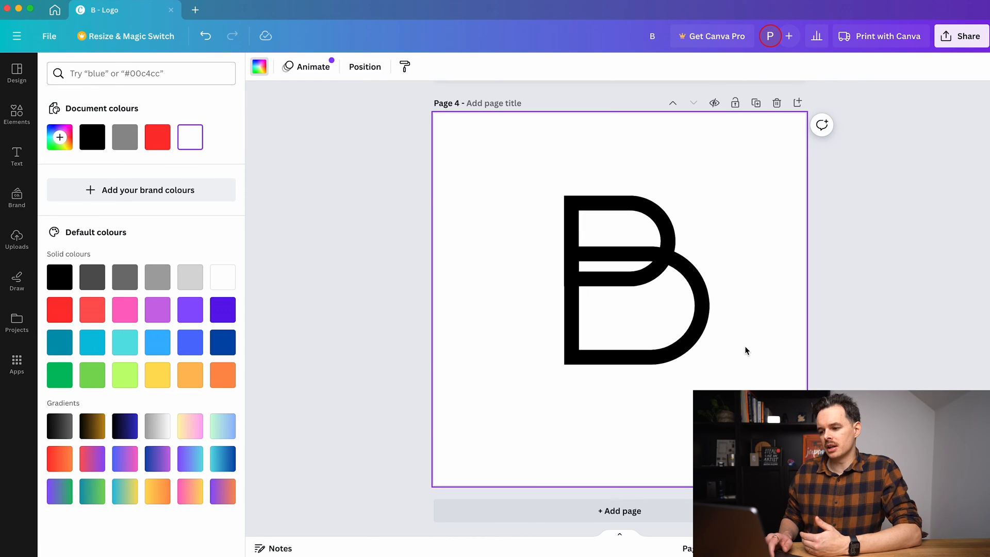
{"action": "left_click", "coordinate": [619, 240]}
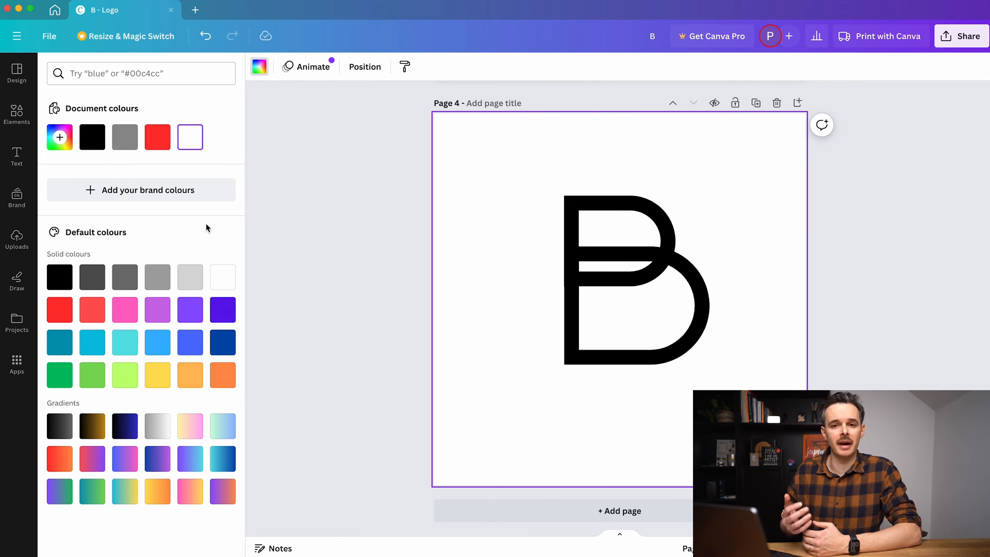
- Bring up the shapes library to add a white eraser block inside the B
{"action": "left_click", "coordinate": [17, 113]}
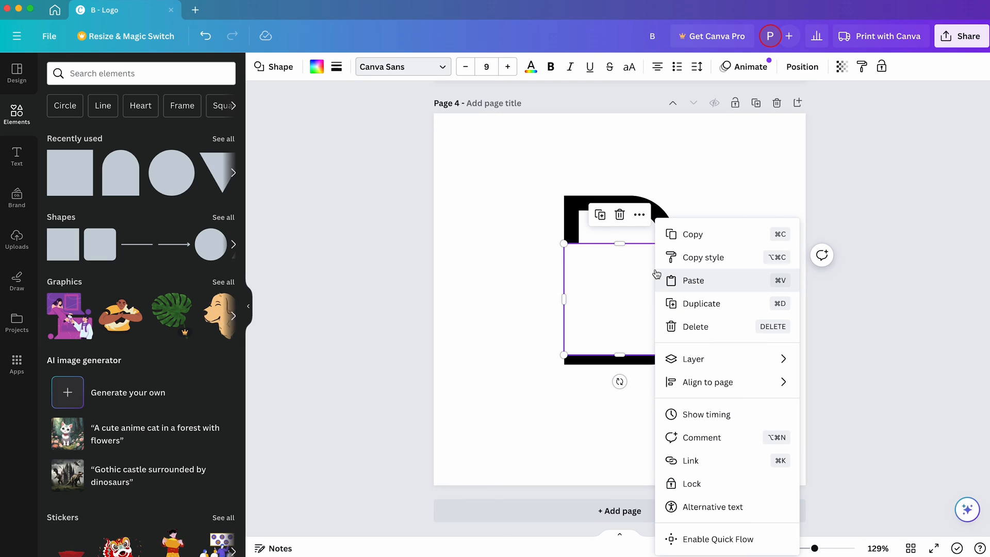
{"action": "mouse_move", "coordinate": [698, 359]}
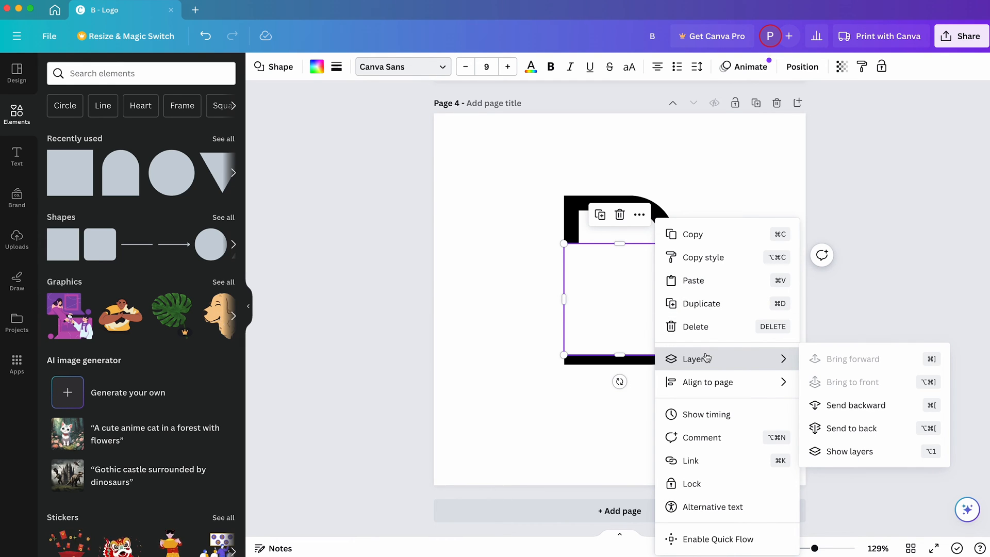
{"action": "mouse_move", "coordinate": [789, 364]}
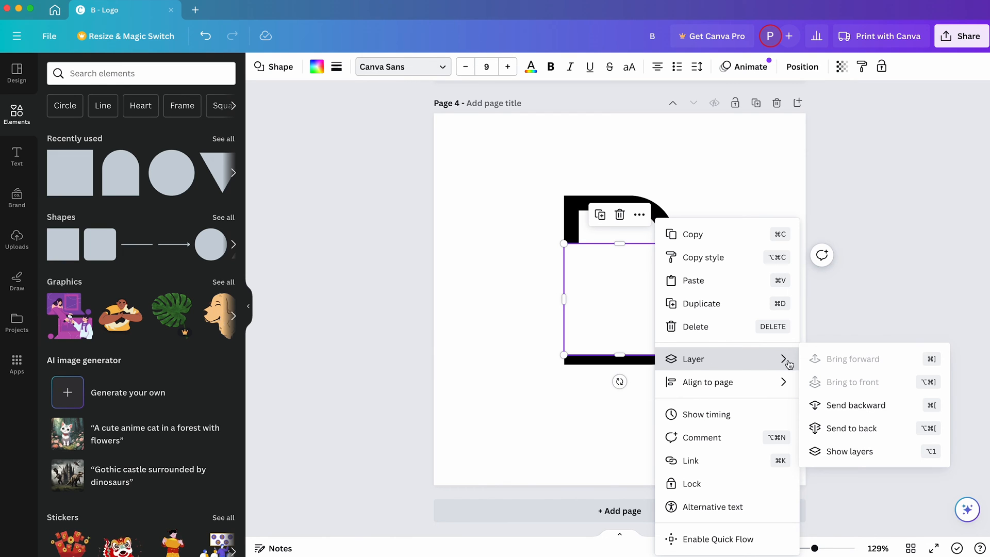
{"action": "mouse_move", "coordinate": [842, 434]}
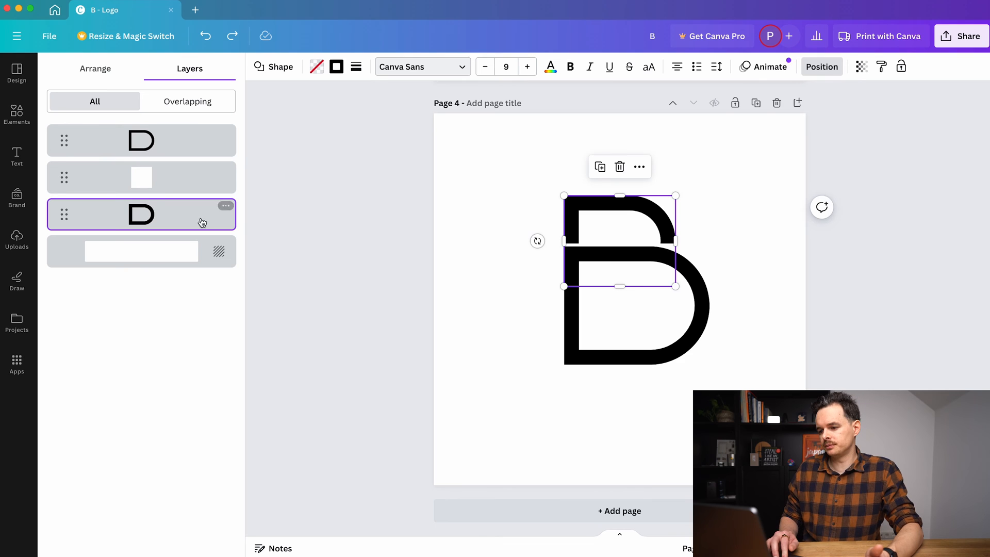
- Duplicate the white eraser rectangle from the Layers panel to cover the lower arch
{"action": "left_click", "coordinate": [141, 177]}
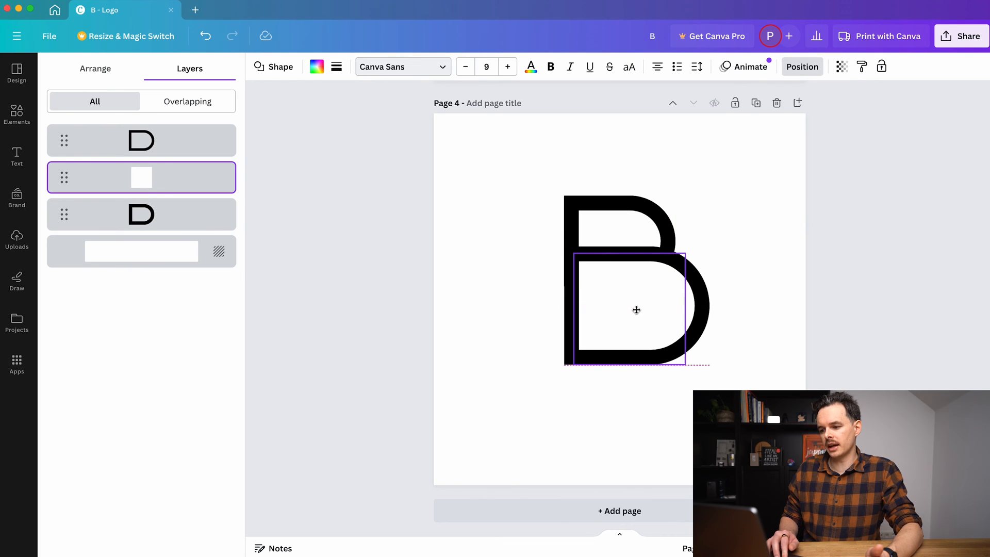
{"action": "left_click", "coordinate": [636, 310]}
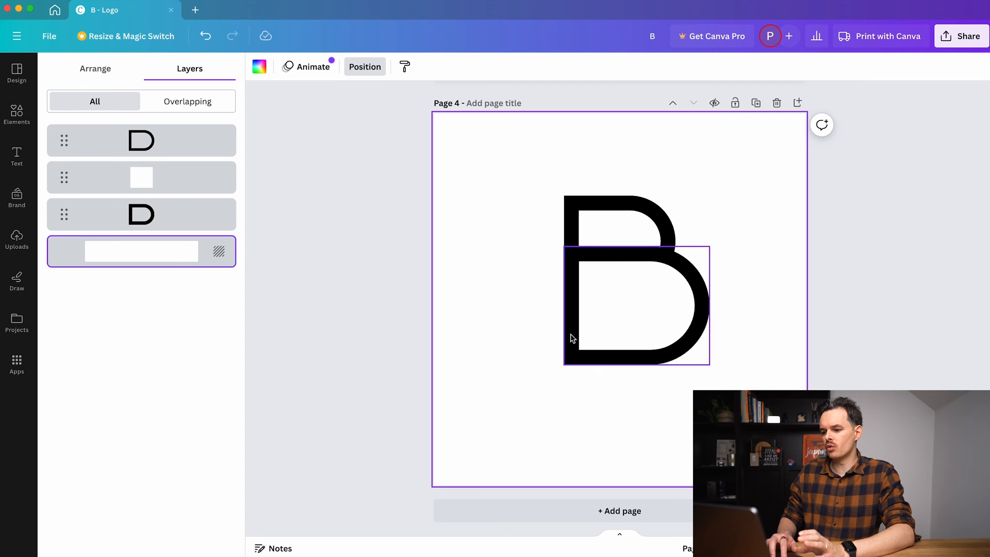
{"action": "left_click", "coordinate": [224, 169]}
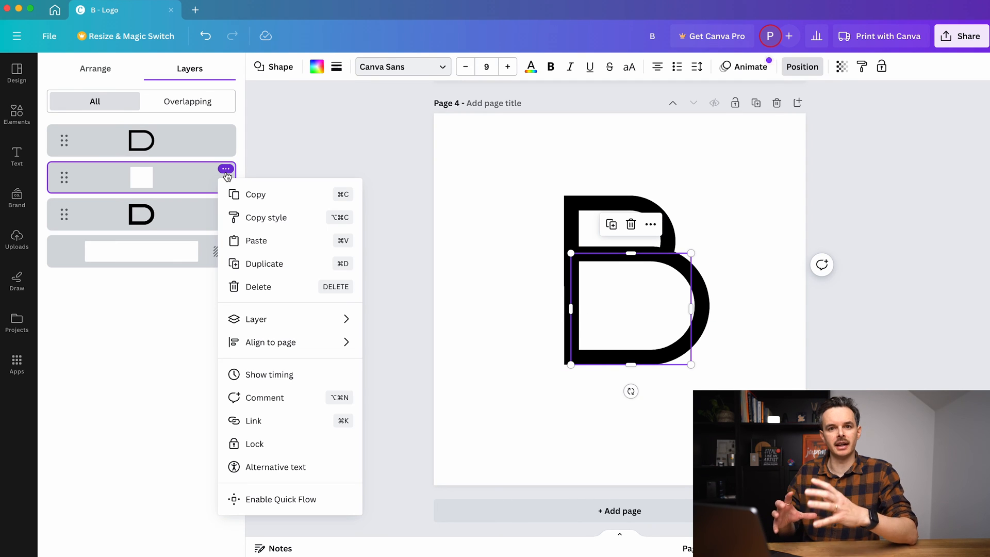
{"action": "mouse_move", "coordinate": [247, 241]}
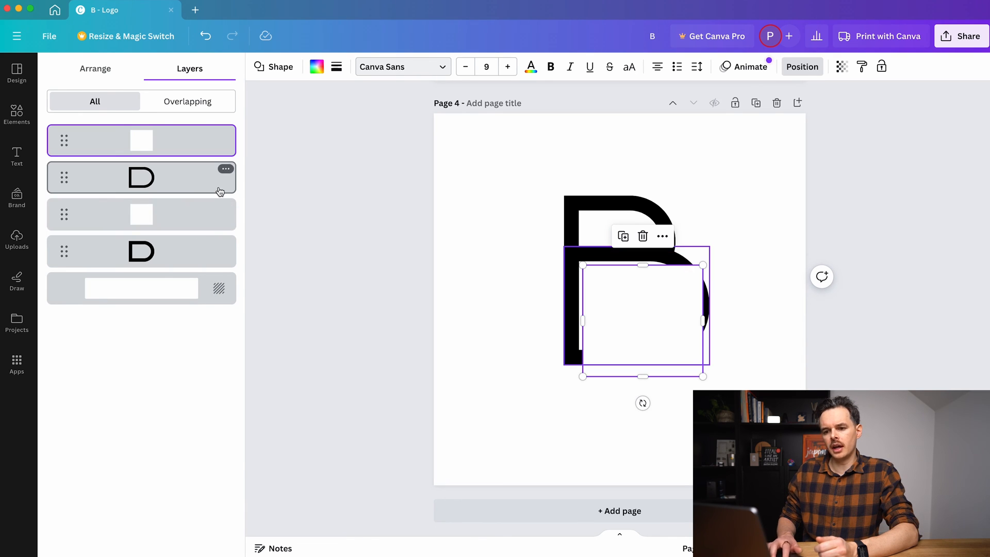
{"action": "mouse_move", "coordinate": [570, 287]}
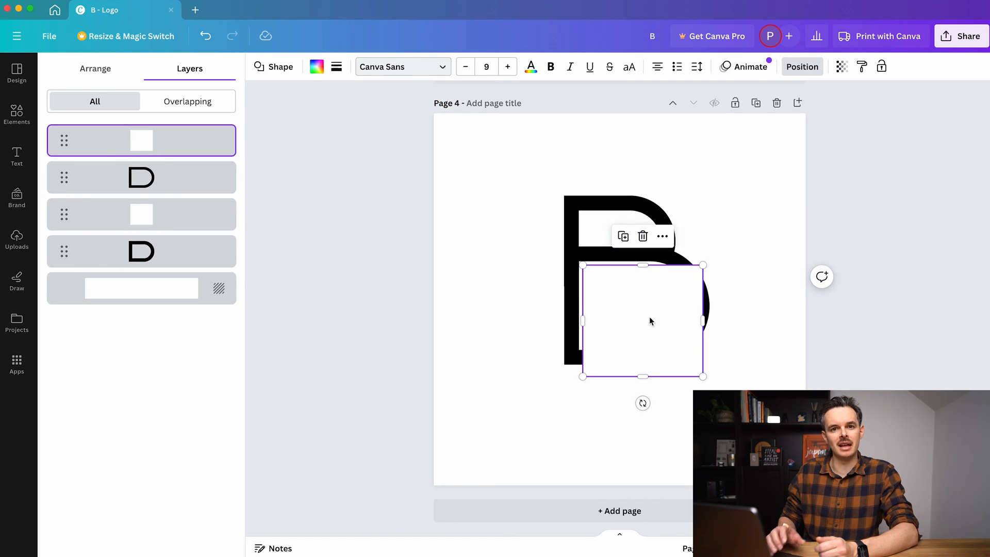
- Move the copied white rectangle over the lower arch's left stem and check the result
{"action": "left_click_drag", "start_coordinate": [643, 320], "coordinate": [598, 323]}
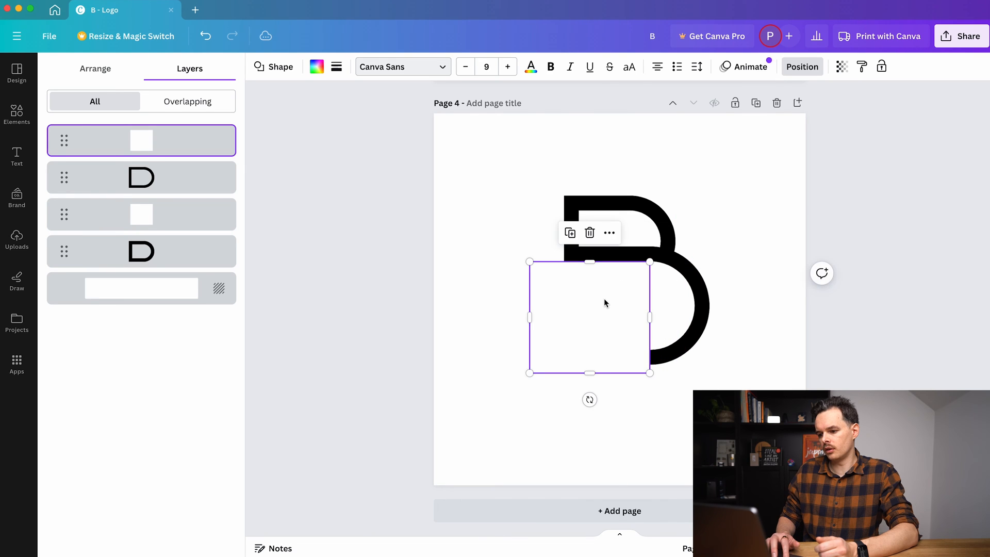
{"action": "left_click_drag", "start_coordinate": [589, 373], "coordinate": [584, 323]}
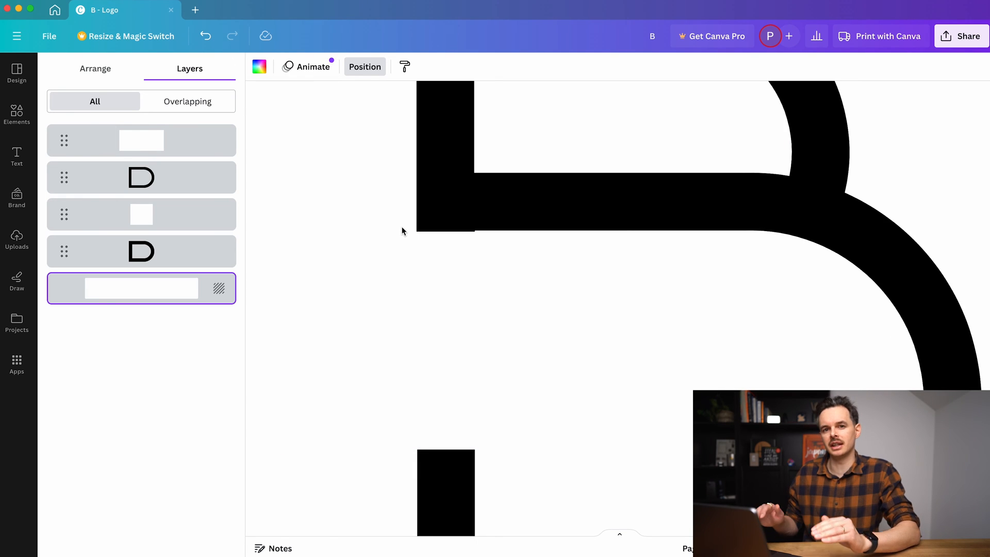
{"action": "left_click", "coordinate": [141, 140]}
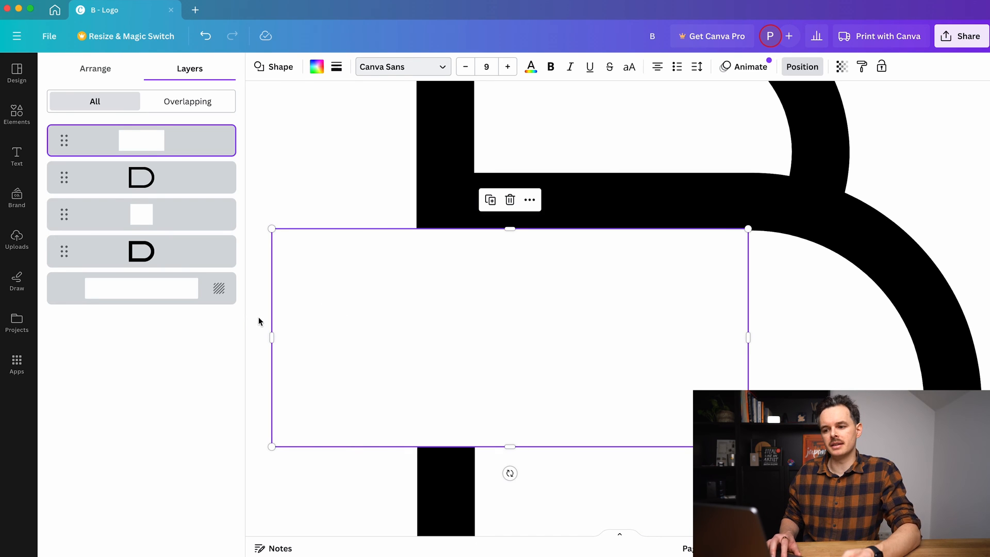
{"action": "left_click", "coordinate": [141, 289]}
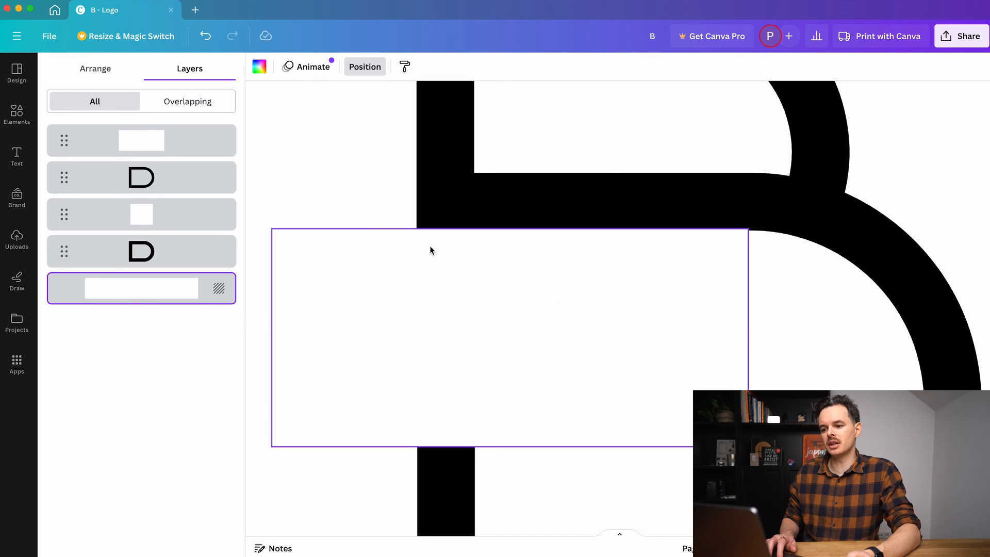
{"action": "mouse_move", "coordinate": [429, 235]}
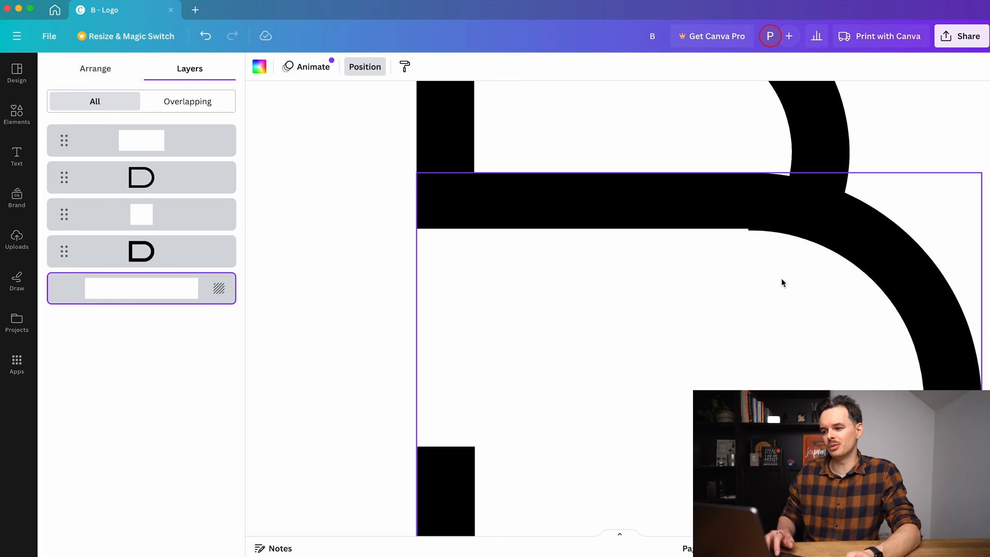
- Narrow the copied rectangle from its right side into a thin strip over the stem
{"action": "left_click", "coordinate": [142, 140]}
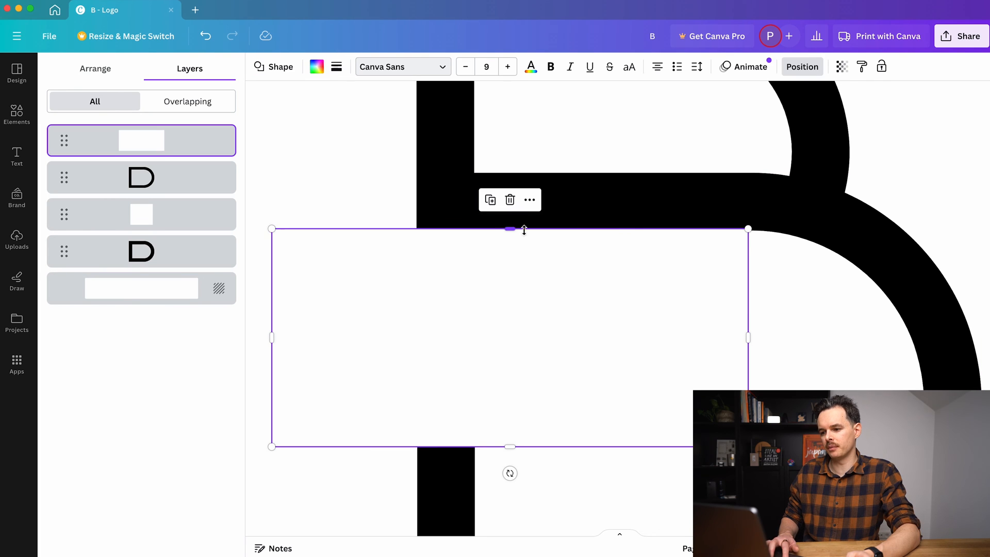
{"action": "left_click_drag", "start_coordinate": [748, 338], "coordinate": [539, 338]}
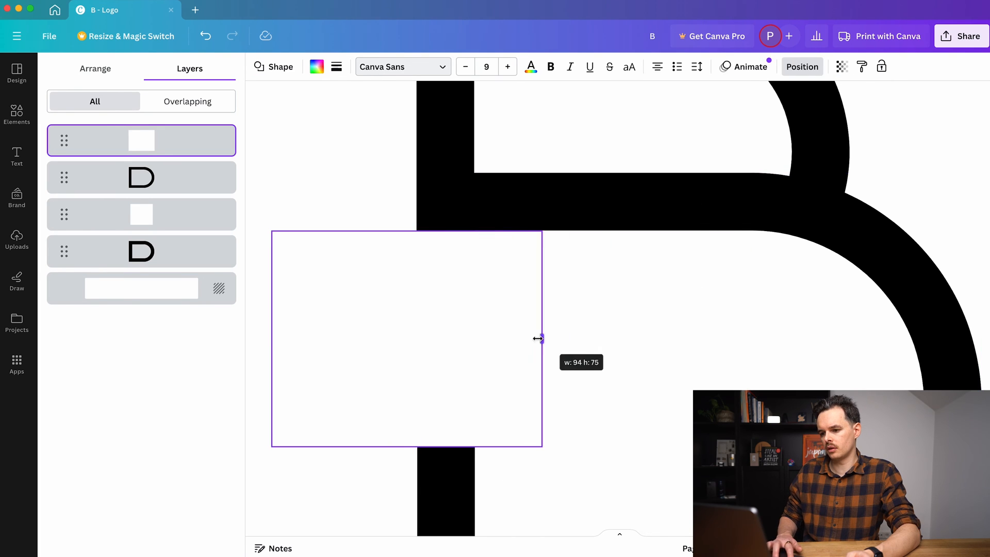
{"action": "left_click_drag", "start_coordinate": [540, 338], "coordinate": [482, 338]}
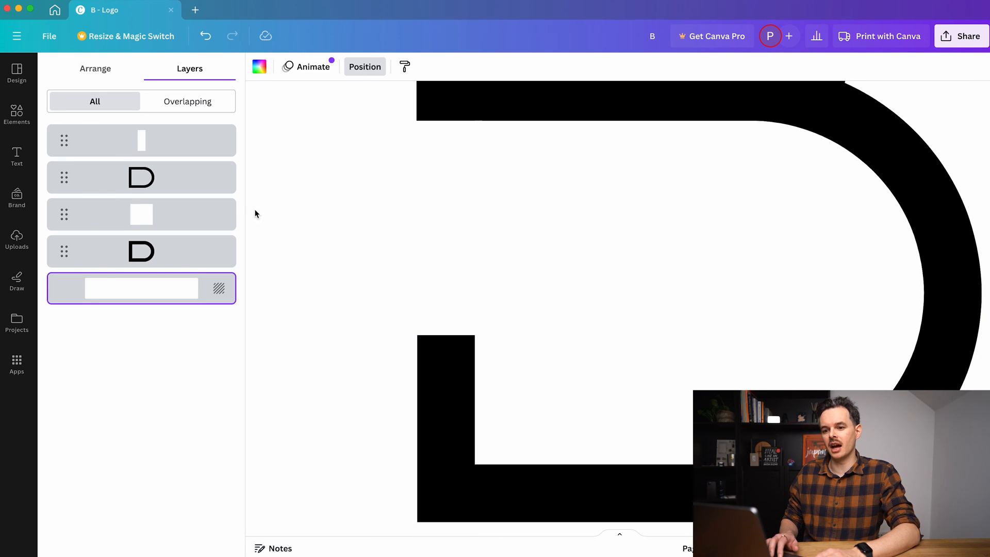
- Add a square, squeeze it into a stem-width bar over the gap and colour it black
{"action": "left_click", "coordinate": [17, 114]}
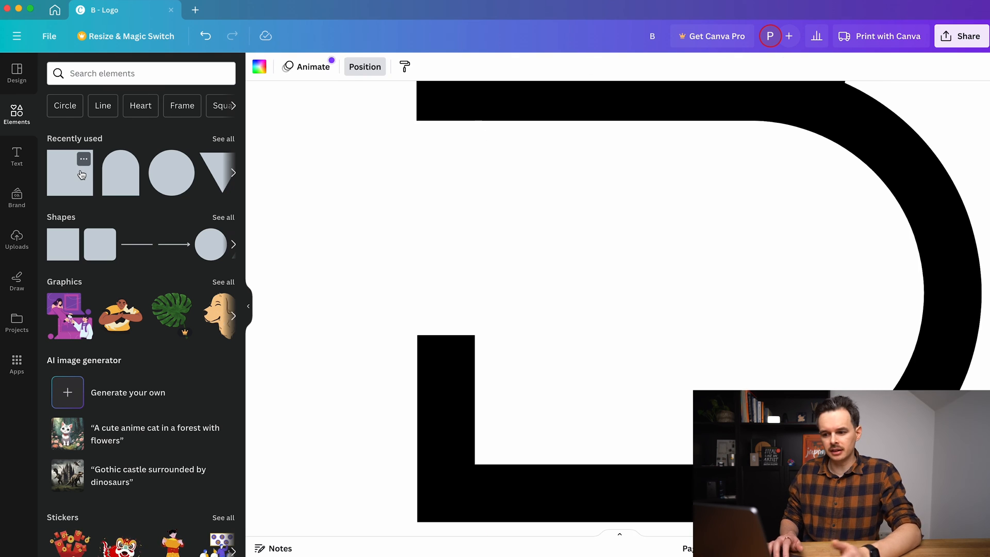
{"action": "left_click", "coordinate": [71, 173]}
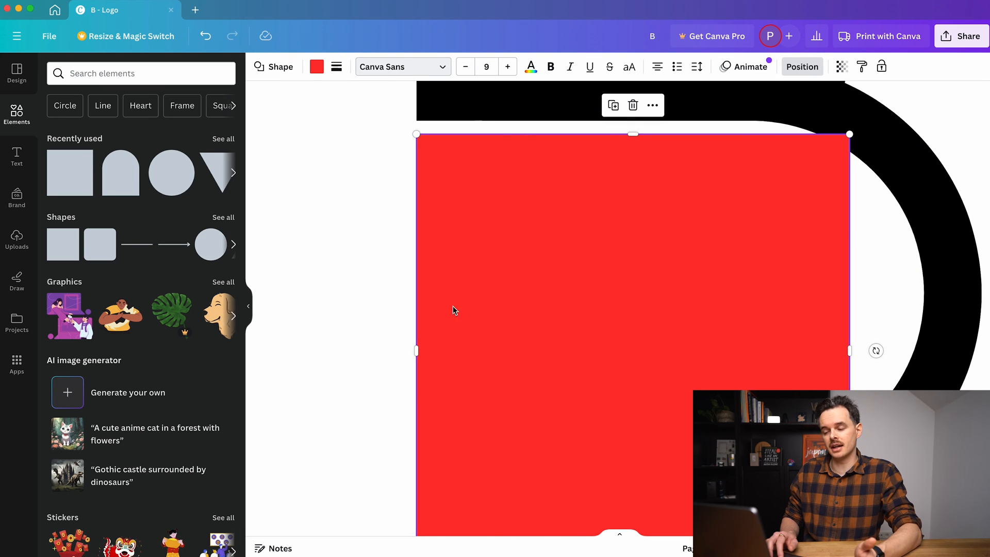
{"action": "left_click_drag", "start_coordinate": [849, 351], "coordinate": [577, 347]}
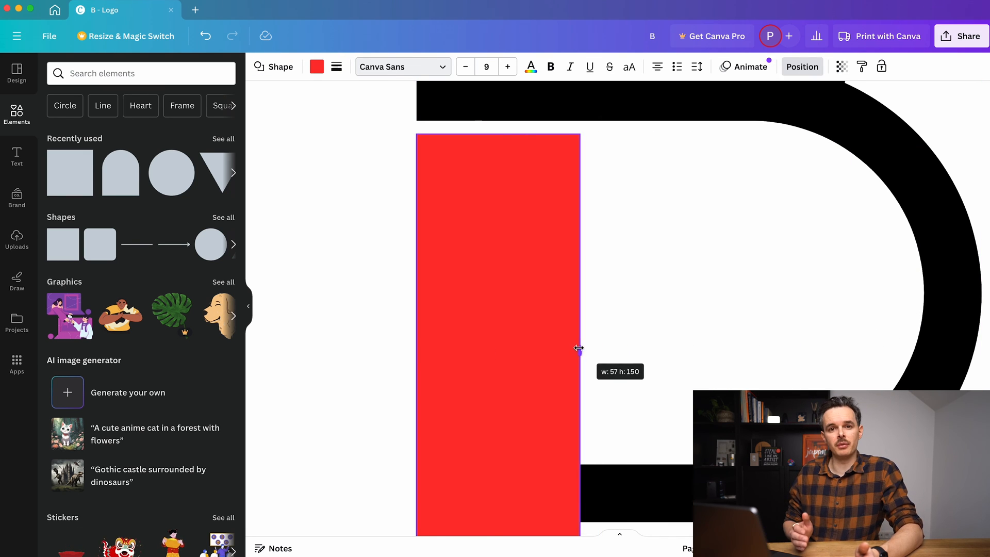
{"action": "left_click_drag", "start_coordinate": [577, 348], "coordinate": [467, 361]}
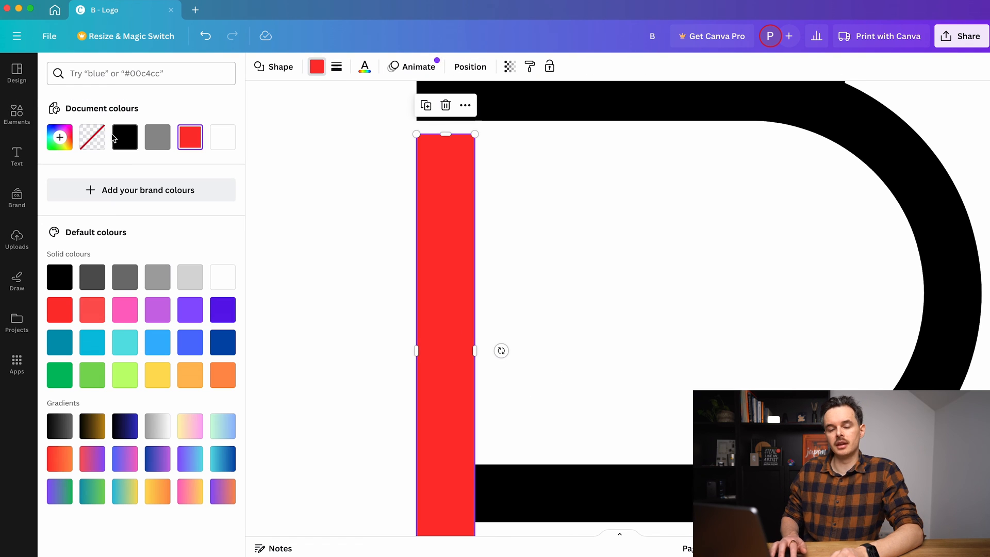
{"action": "left_click", "coordinate": [123, 136]}
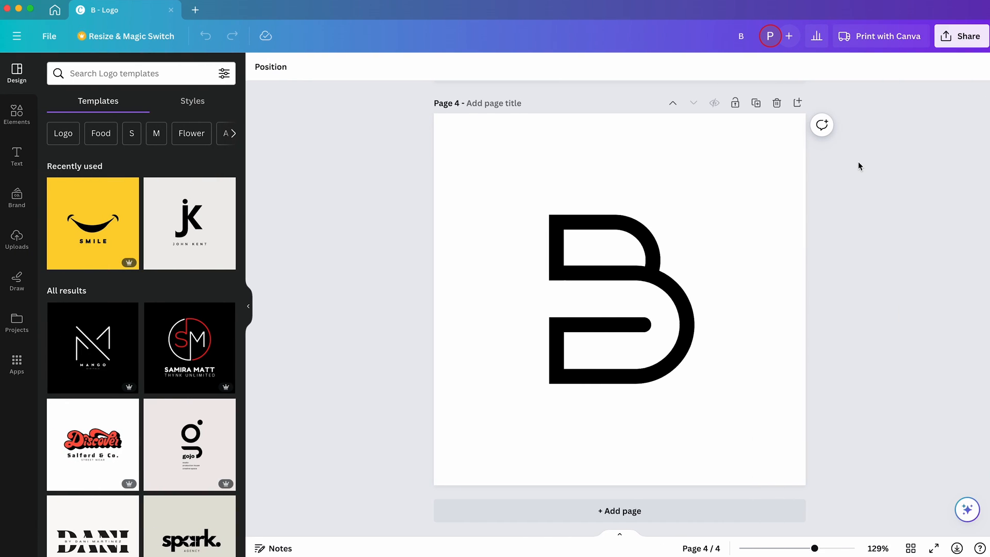
- Download page 4 only as a 1,563 px PNG with a transparent background
{"action": "left_click", "coordinate": [967, 36]}
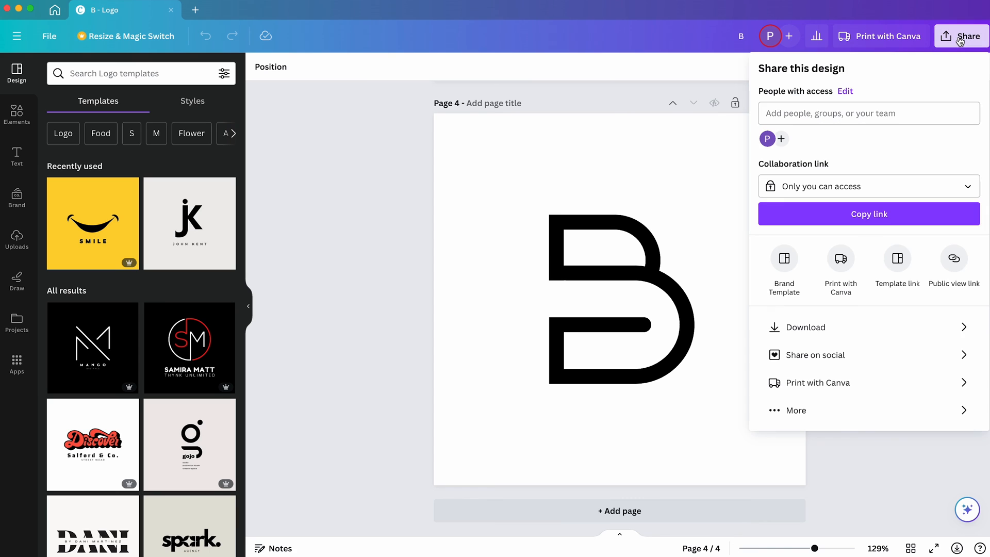
{"action": "left_click", "coordinate": [807, 327]}
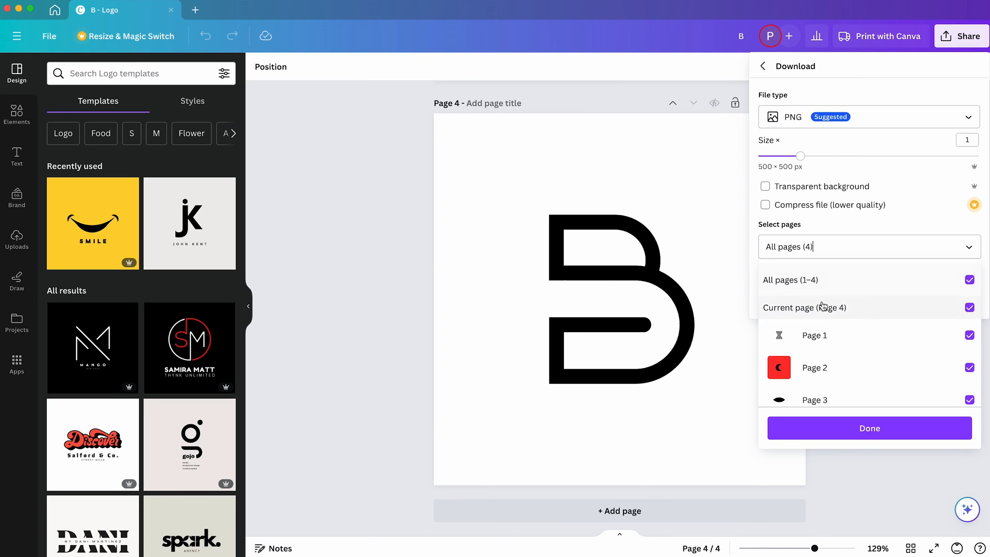
{"action": "left_click", "coordinate": [805, 307]}
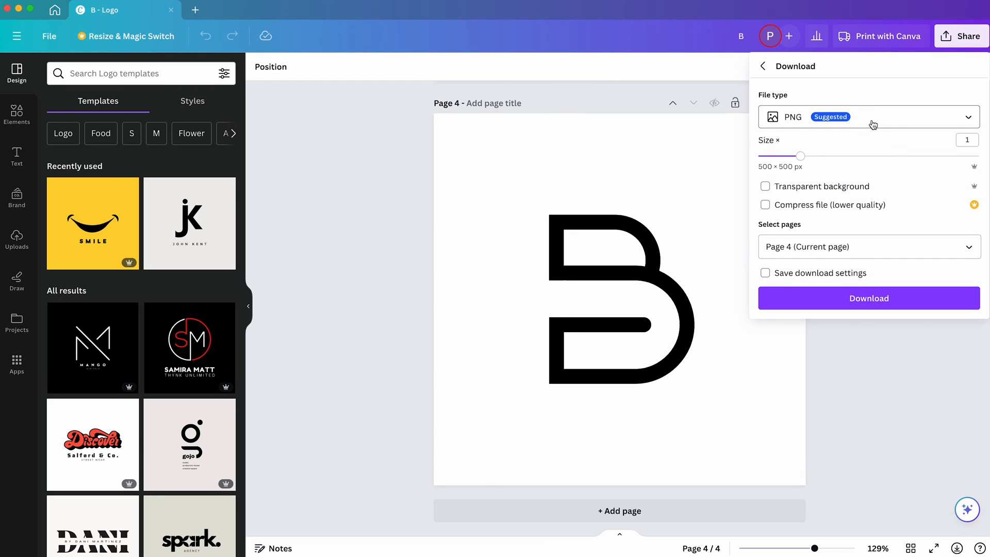
{"action": "left_click_drag", "start_coordinate": [801, 156], "coordinate": [977, 156]}
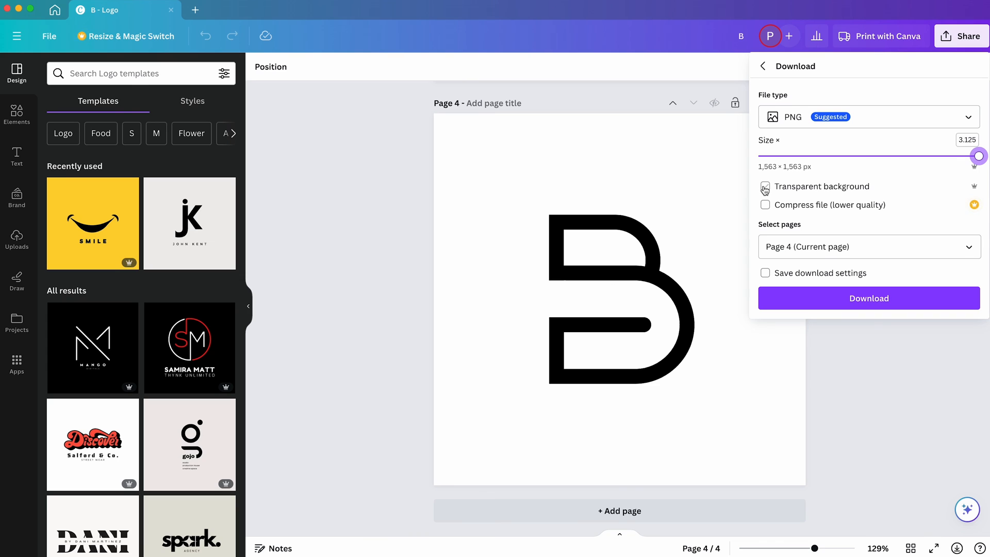
{"action": "left_click", "coordinate": [765, 185]}
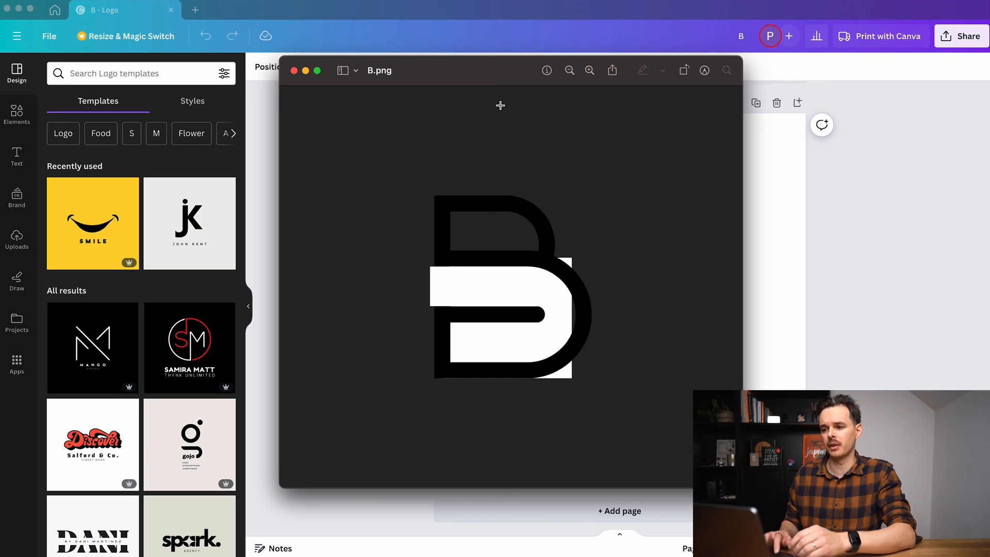
- Close the B.png preview and bring up photo editing effects for the re-uploaded logo
{"action": "left_click", "coordinate": [294, 70]}
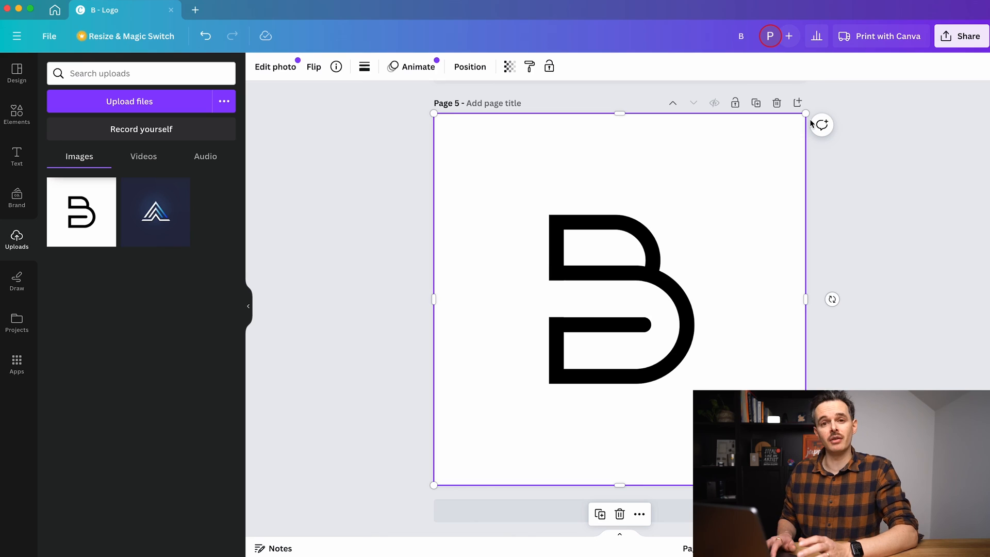
{"action": "left_click", "coordinate": [275, 66]}
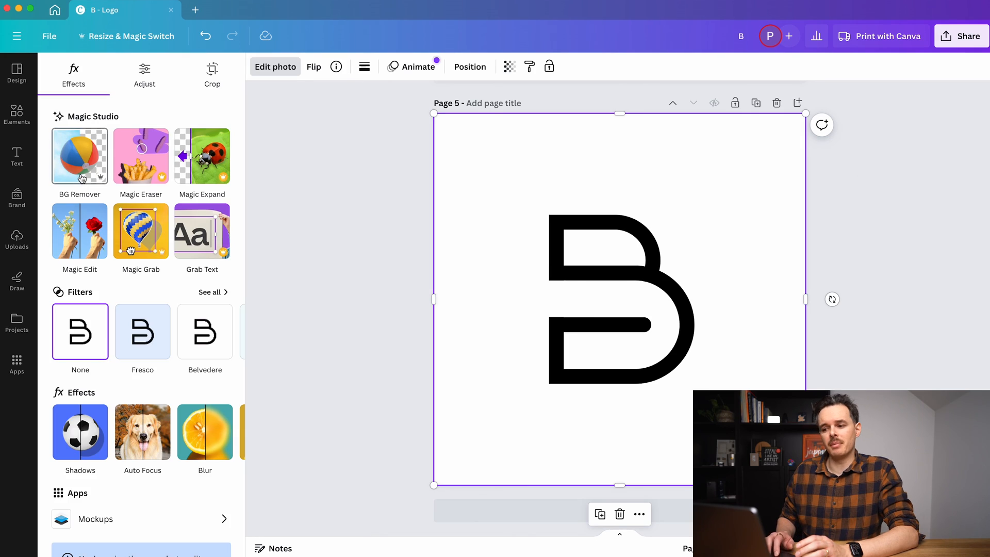